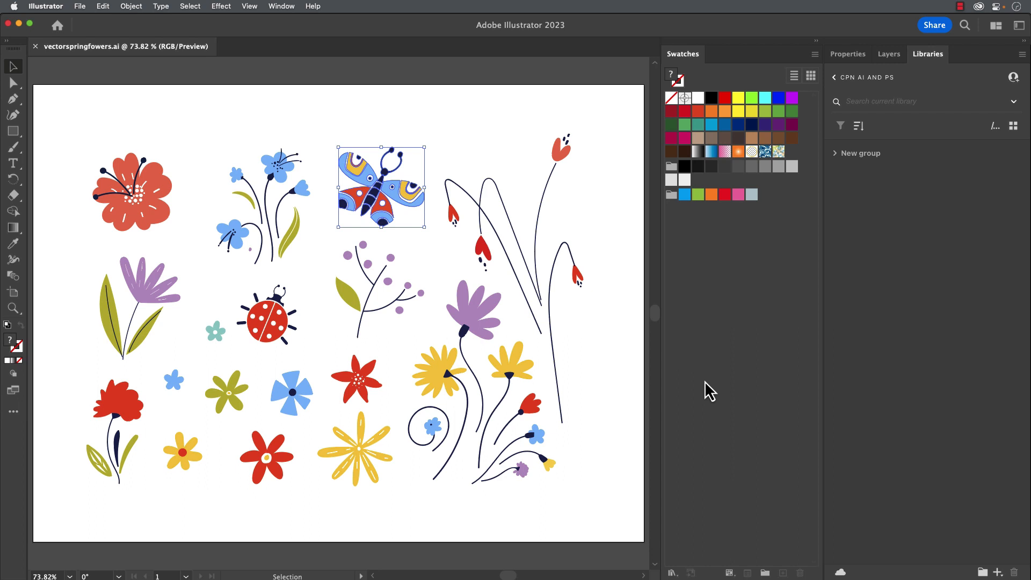
{"action": "mouse_move", "coordinate": [707, 392]}
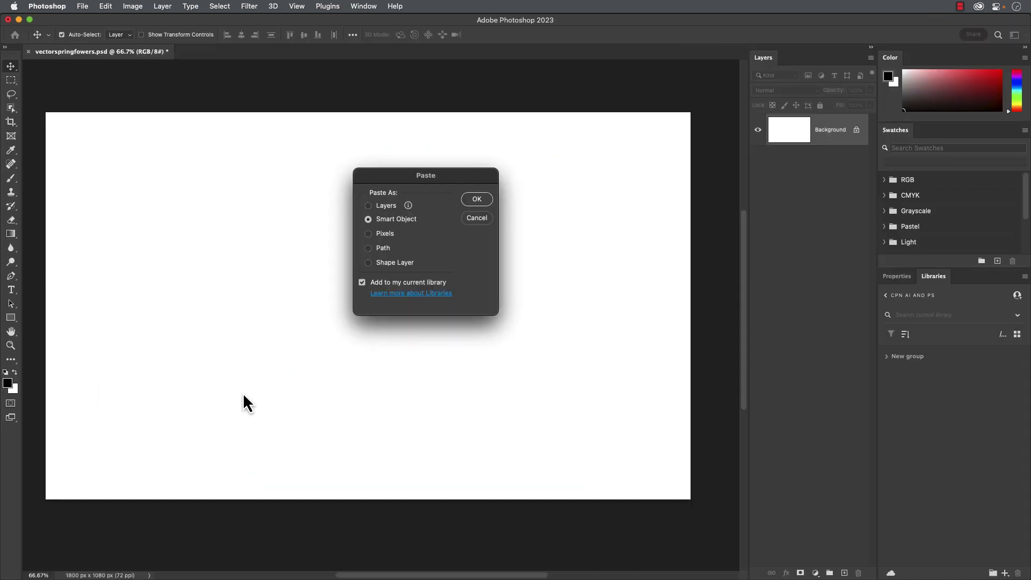
{"action": "mouse_move", "coordinate": [437, 263]}
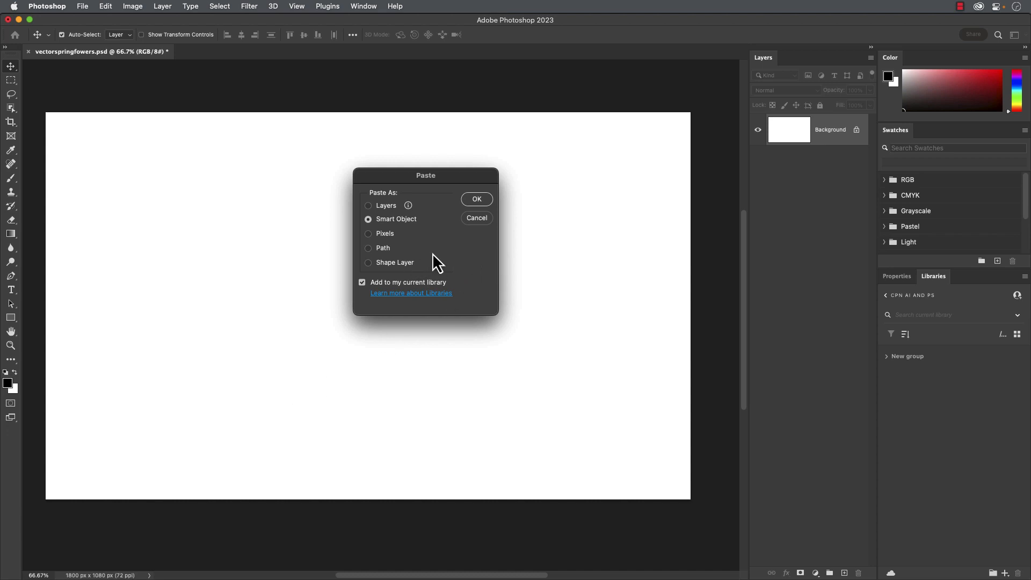
{"action": "mouse_move", "coordinate": [460, 250]}
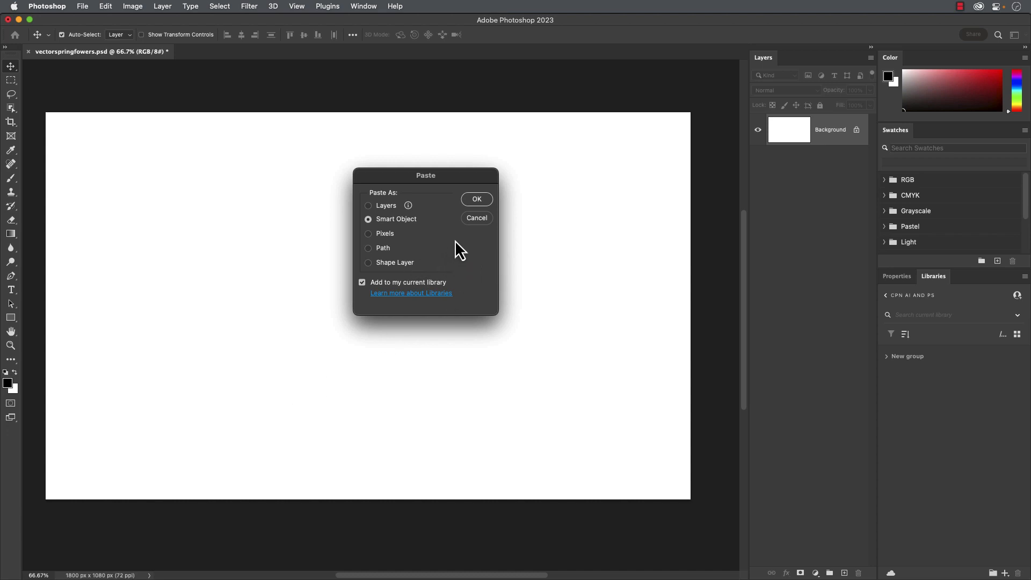
{"action": "mouse_move", "coordinate": [399, 234]}
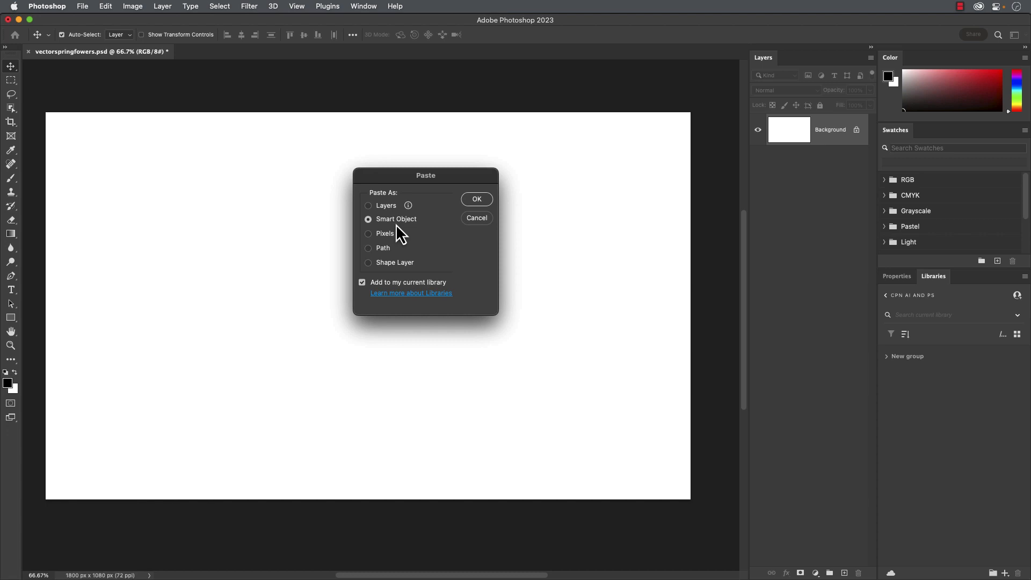
{"action": "mouse_move", "coordinate": [422, 234]}
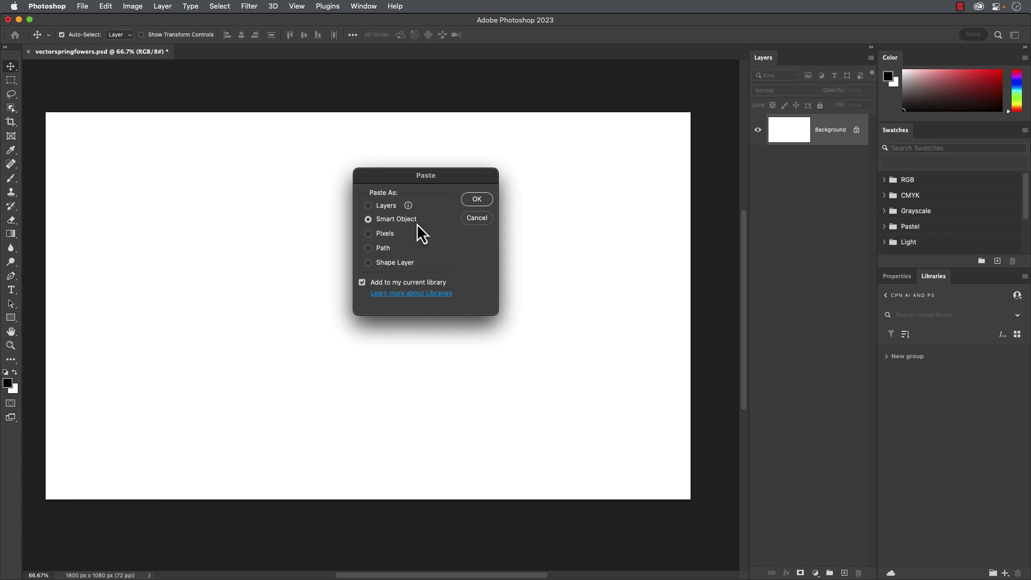
{"action": "mouse_move", "coordinate": [407, 273]}
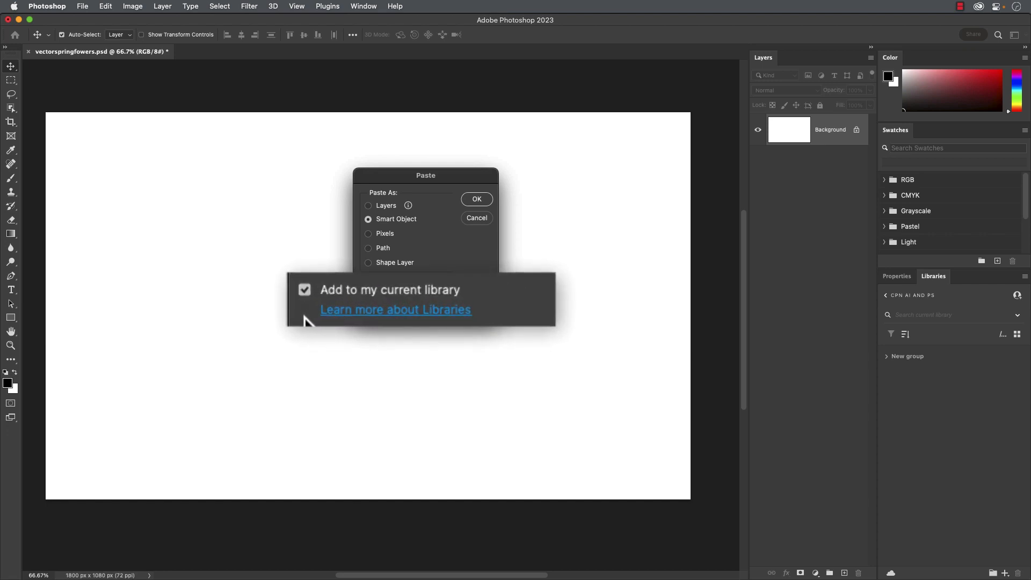
{"action": "mouse_move", "coordinate": [305, 323]}
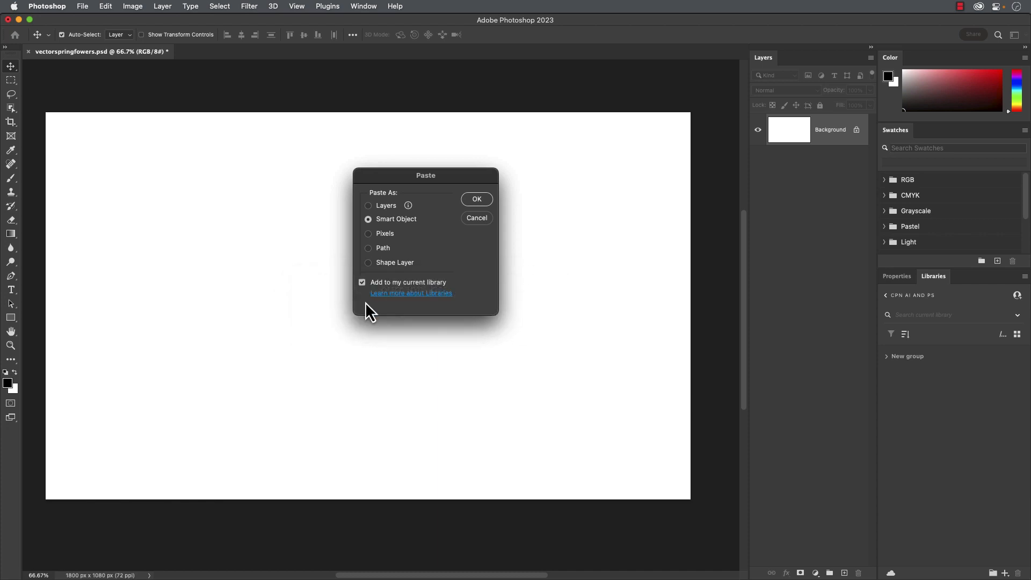
{"action": "mouse_move", "coordinate": [477, 199]}
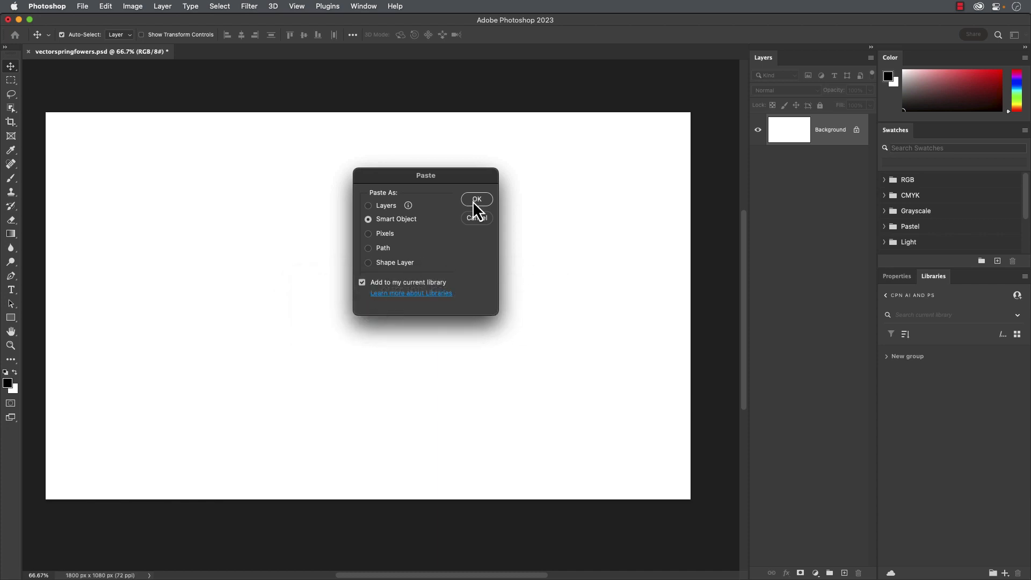
Step: Paste the butterfly as a smart object scaled to 798% and commit the placement
{"action": "left_click", "coordinate": [476, 200]}
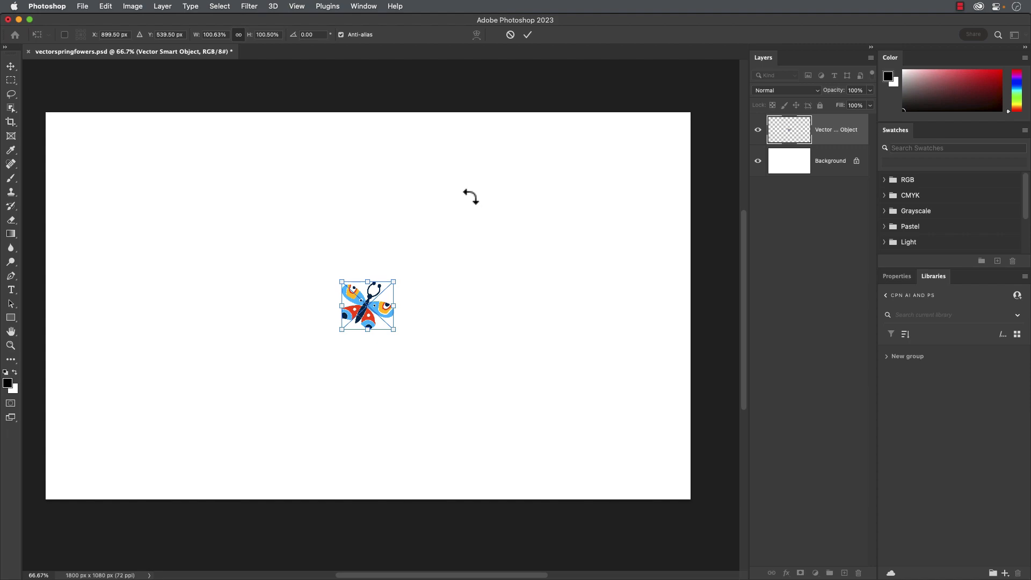
{"action": "mouse_move", "coordinate": [252, 39]}
{"action": "type", "text": "1419"}
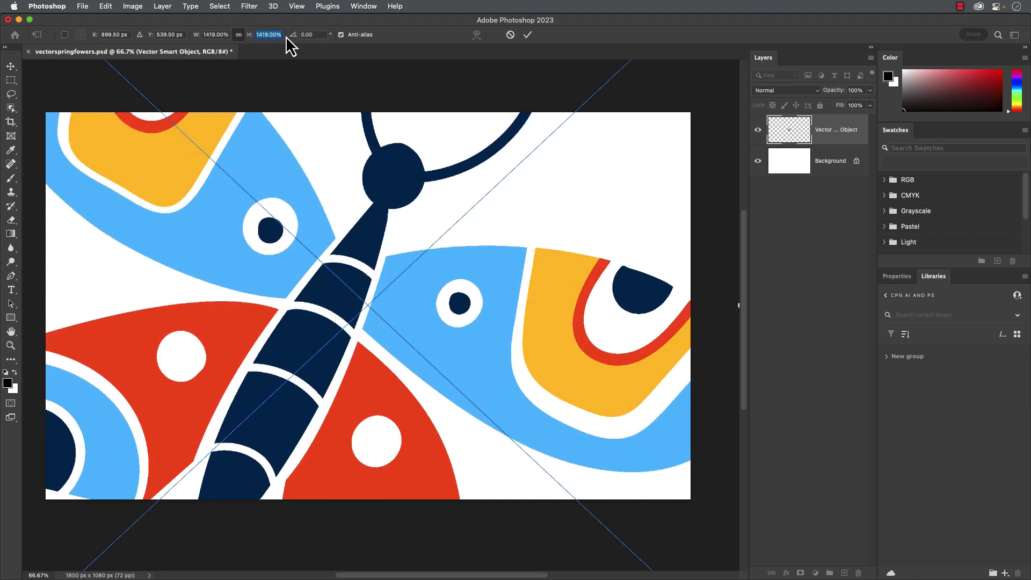
{"action": "type", "text": "798.00%"}
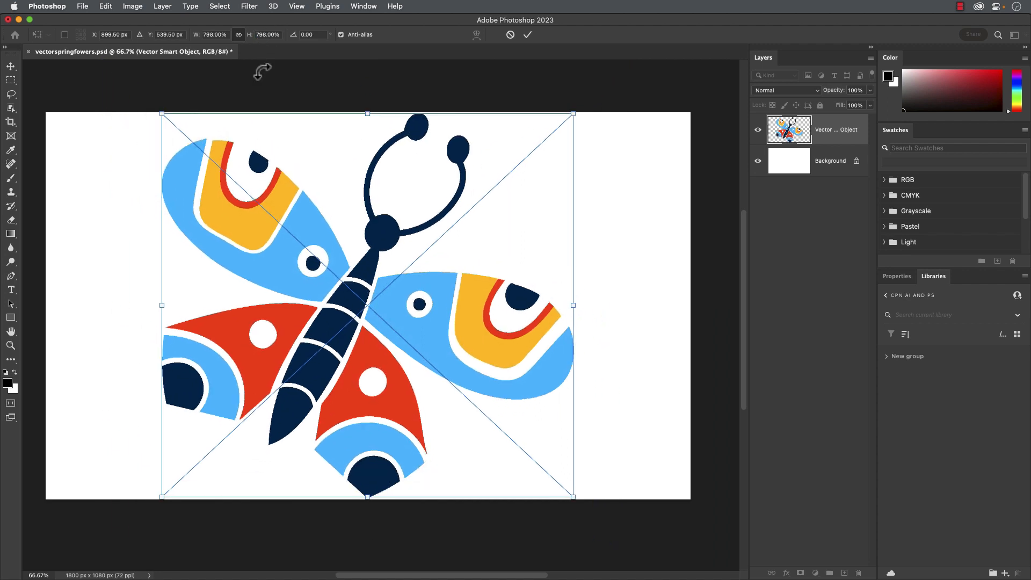
{"action": "mouse_move", "coordinate": [460, 172]}
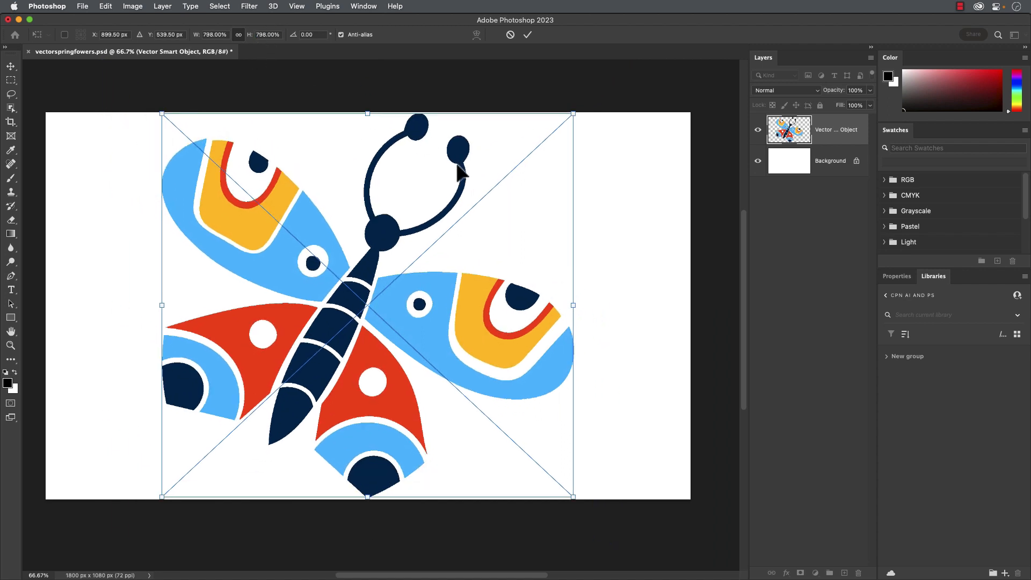
{"action": "mouse_move", "coordinate": [460, 178]}
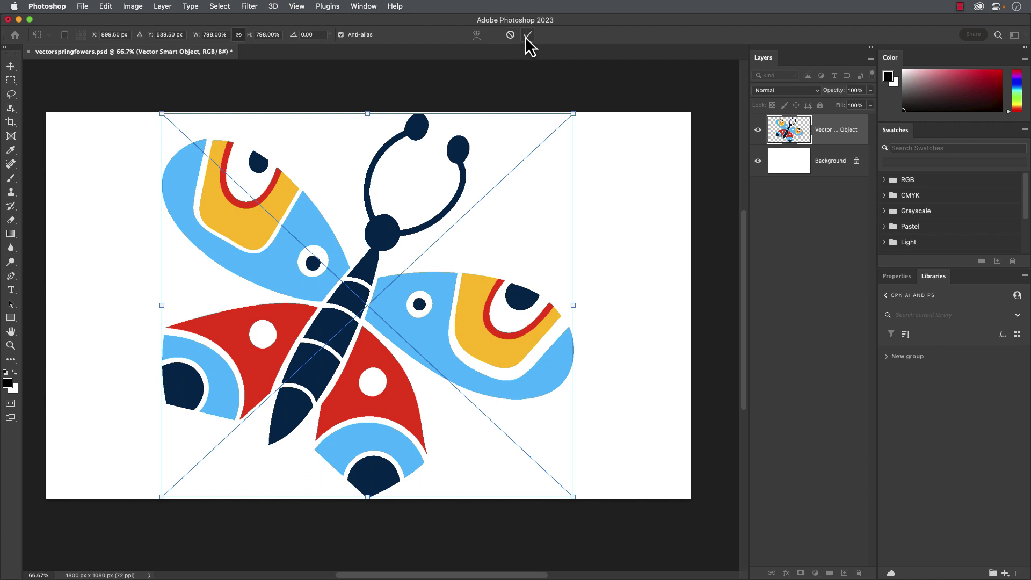
{"action": "left_click", "coordinate": [528, 34]}
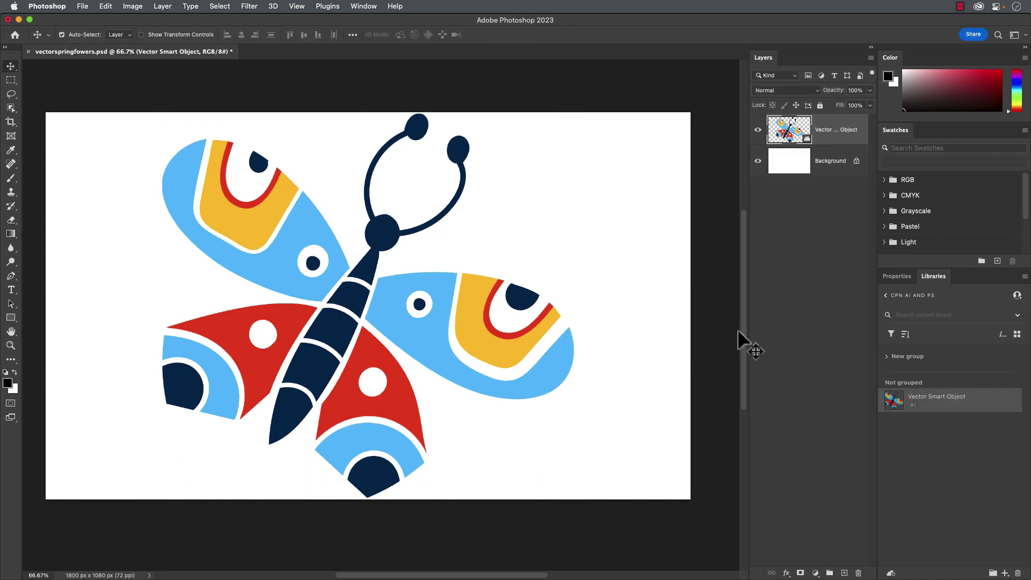
{"action": "mouse_move", "coordinate": [917, 443]}
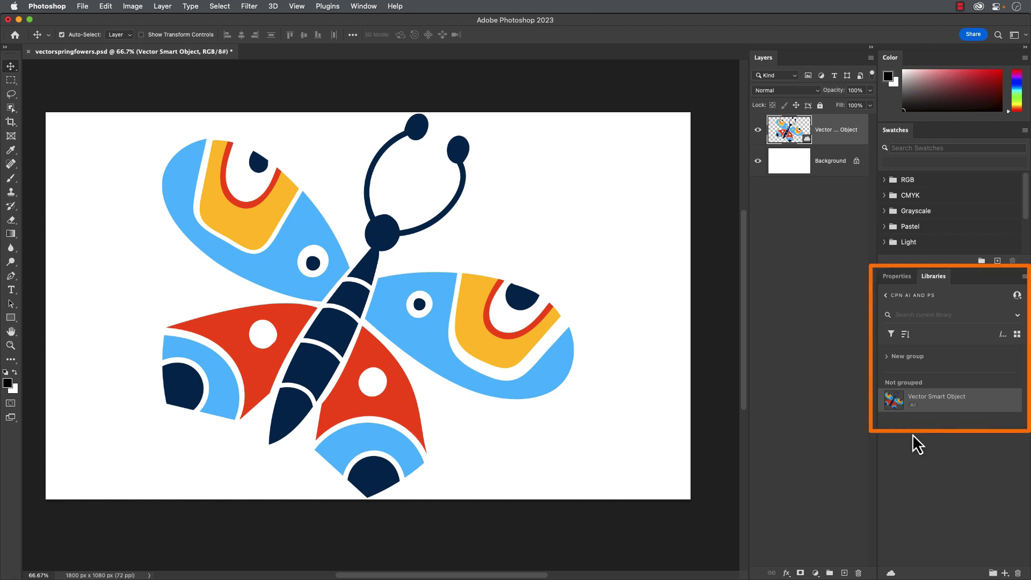
{"action": "mouse_move", "coordinate": [915, 446]}
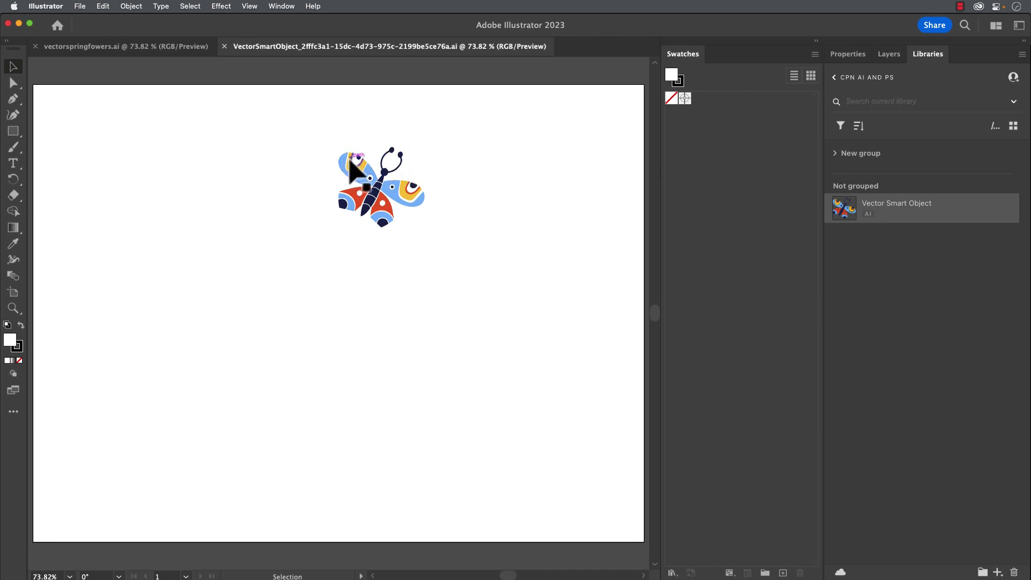
Step: Change the butterfly's red lower wing fill to dark brown, then close the document
{"action": "left_click", "coordinate": [357, 191]}
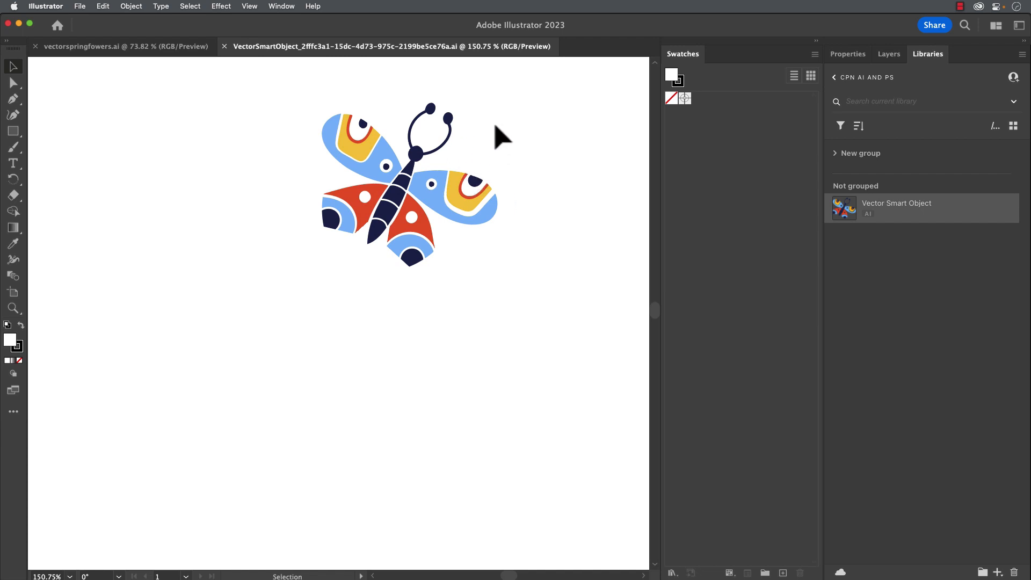
{"action": "mouse_move", "coordinate": [332, 95]}
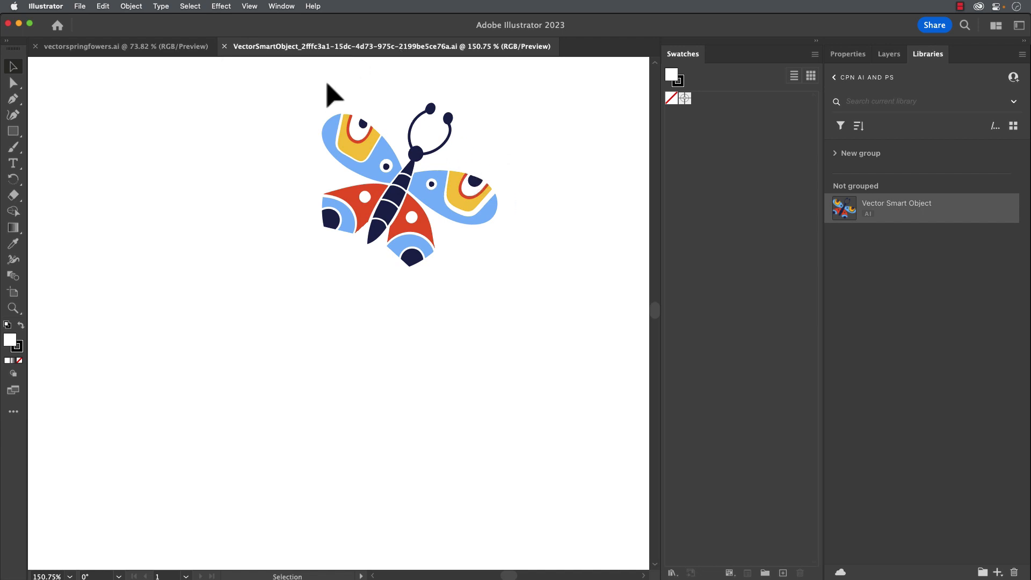
{"action": "mouse_move", "coordinate": [316, 122]}
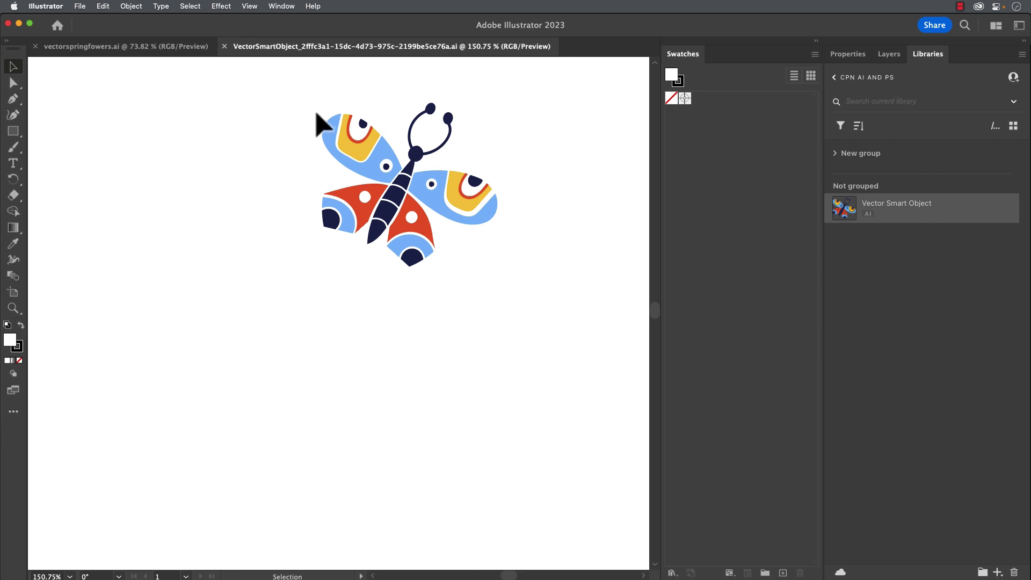
{"action": "left_click", "coordinate": [125, 47]}
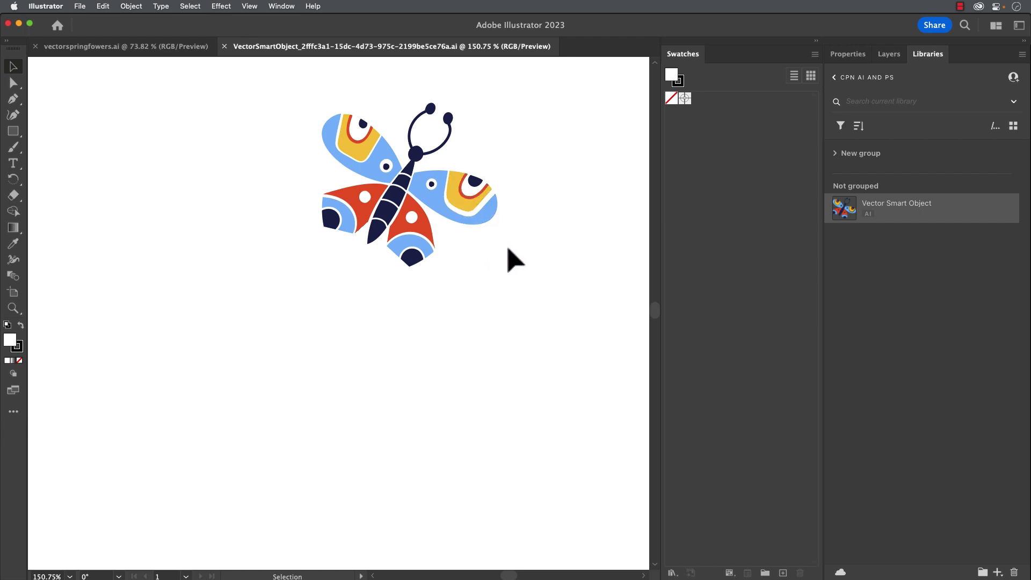
{"action": "mouse_move", "coordinate": [434, 247]}
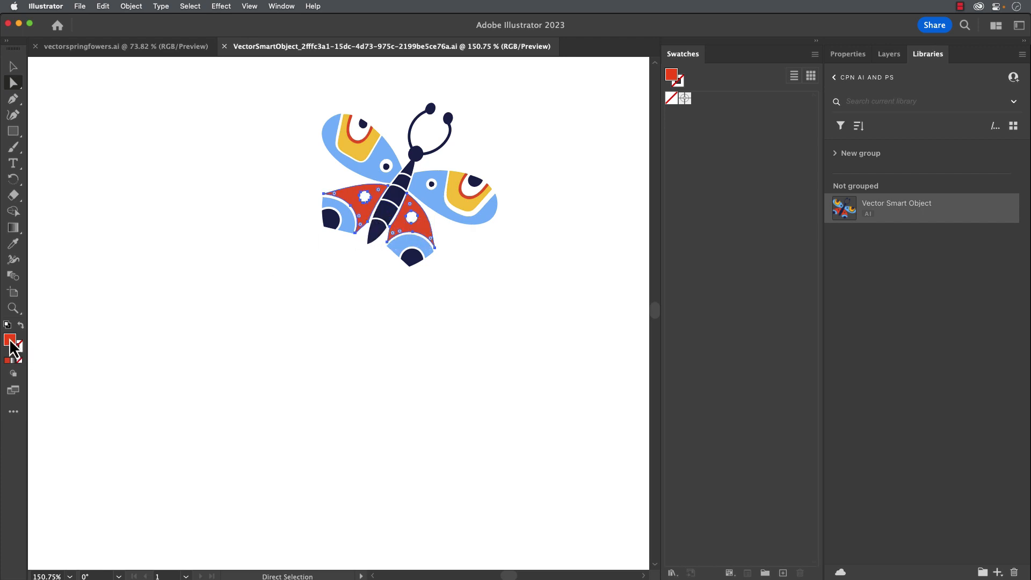
{"action": "double_click", "coordinate": [10, 340]}
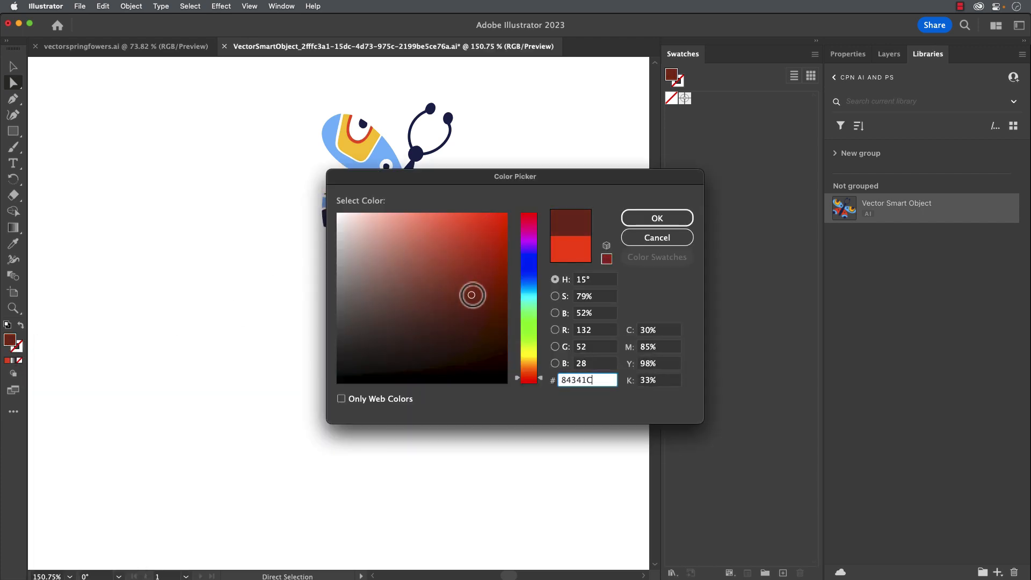
{"action": "left_click", "coordinate": [656, 218]}
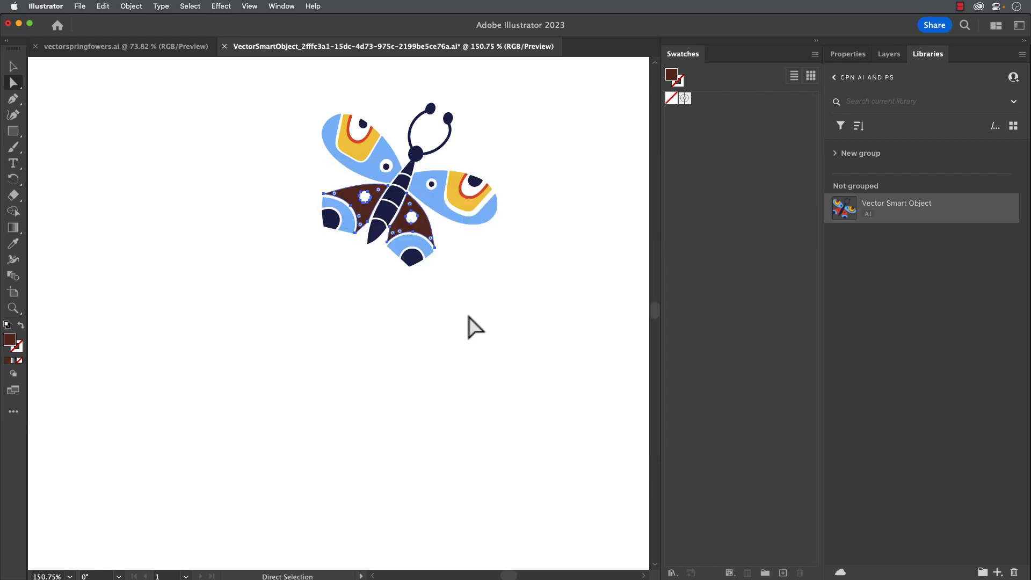
{"action": "left_click", "coordinate": [224, 46]}
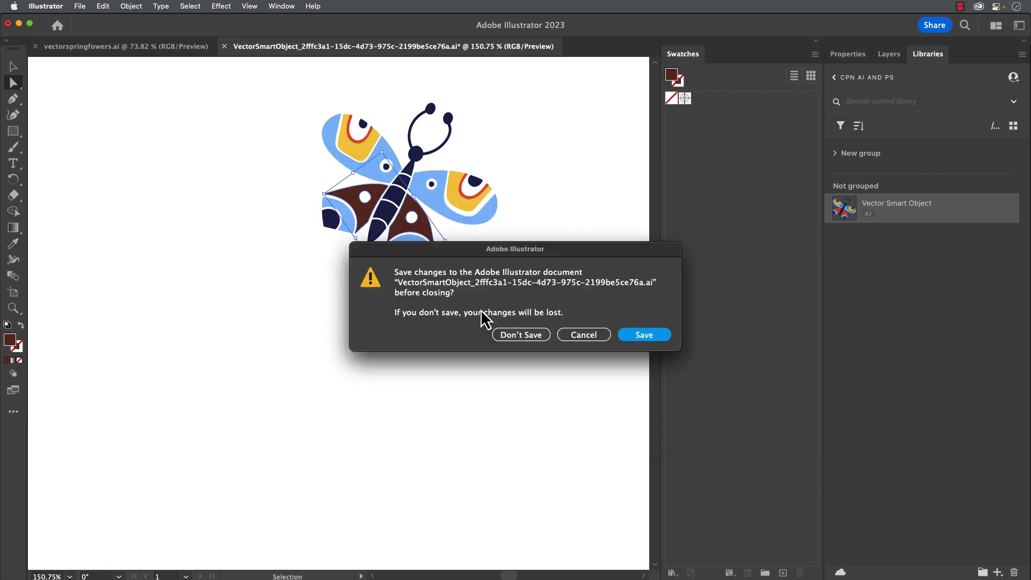
Step: Save the Illustrator changes so the Photoshop smart object shows dark brown wings
{"action": "left_click", "coordinate": [521, 334]}
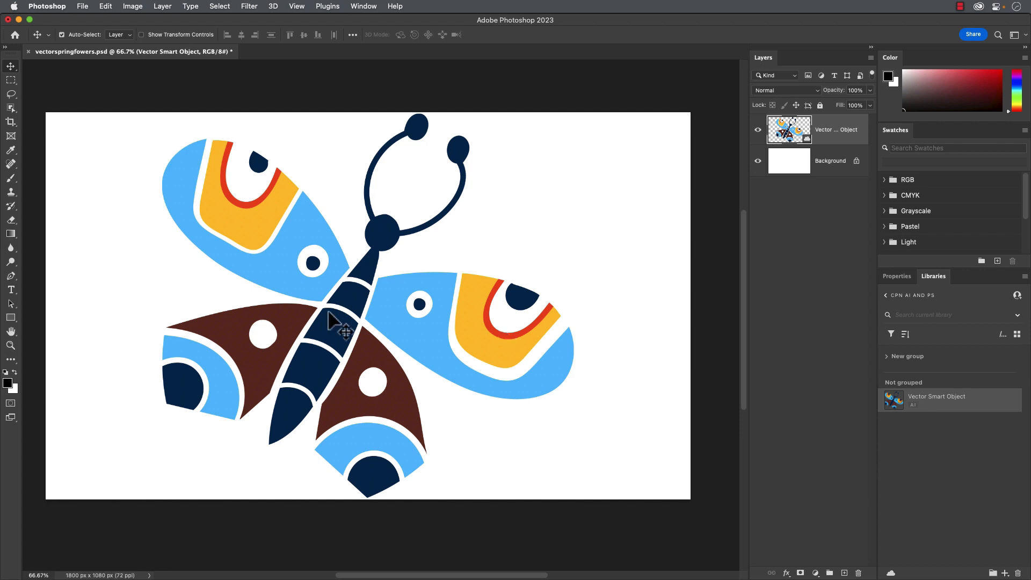
{"action": "mouse_move", "coordinate": [293, 293]}
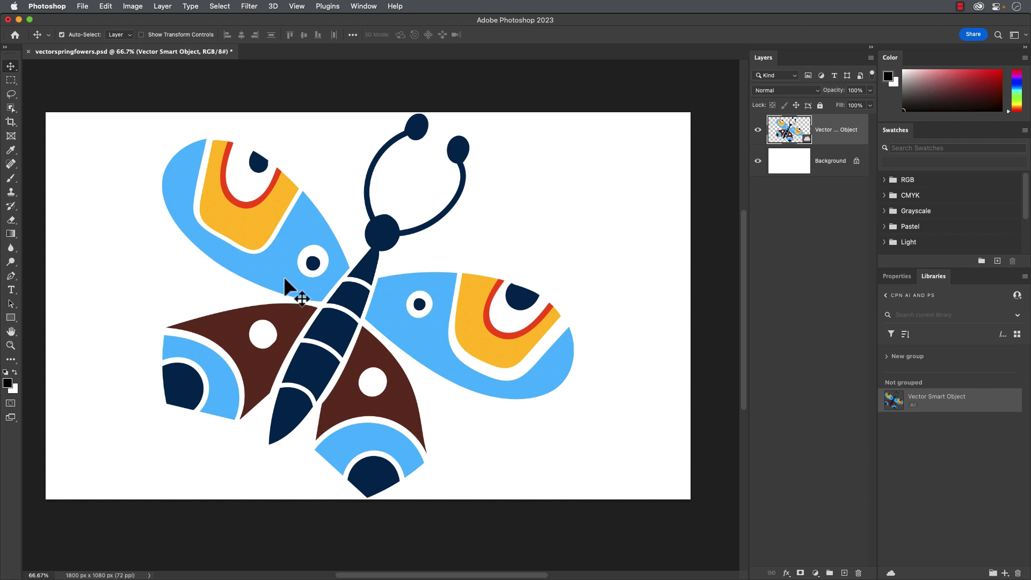
{"action": "mouse_move", "coordinate": [648, 279]}
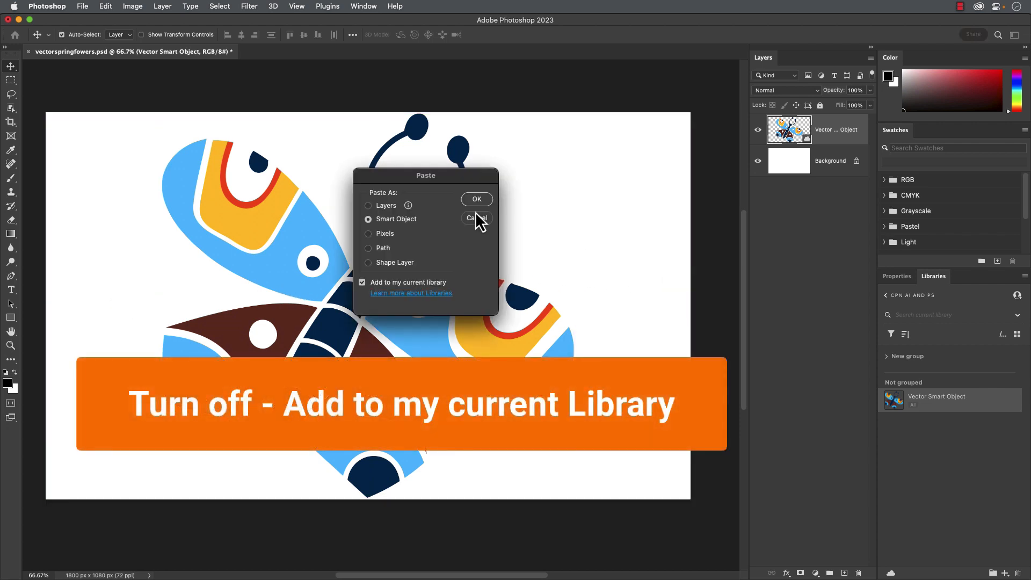
Step: Paste a second butterfly smart object, kept out of the library, scaled to 1470.50
{"action": "left_click", "coordinate": [363, 282]}
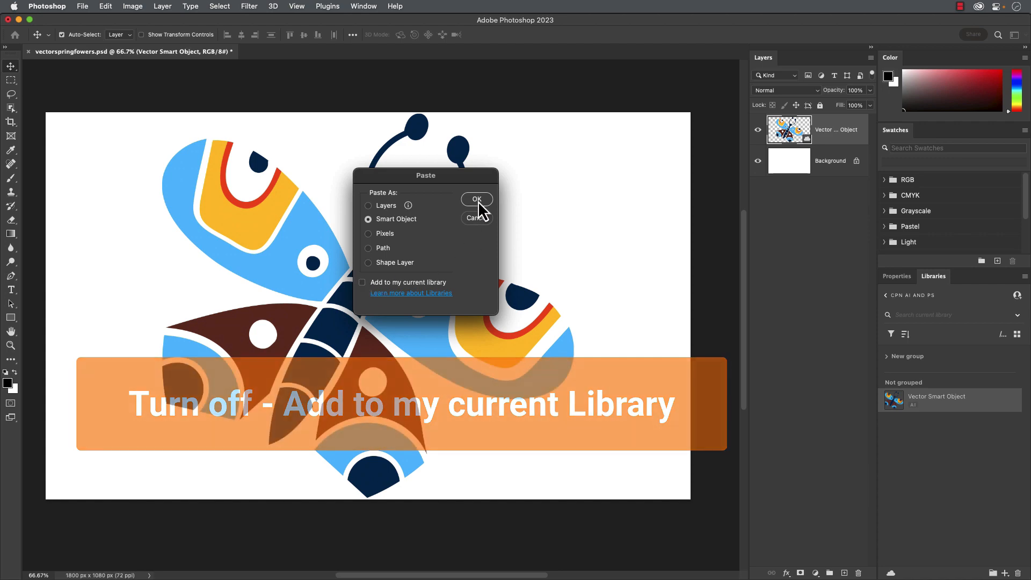
{"action": "left_click", "coordinate": [477, 199]}
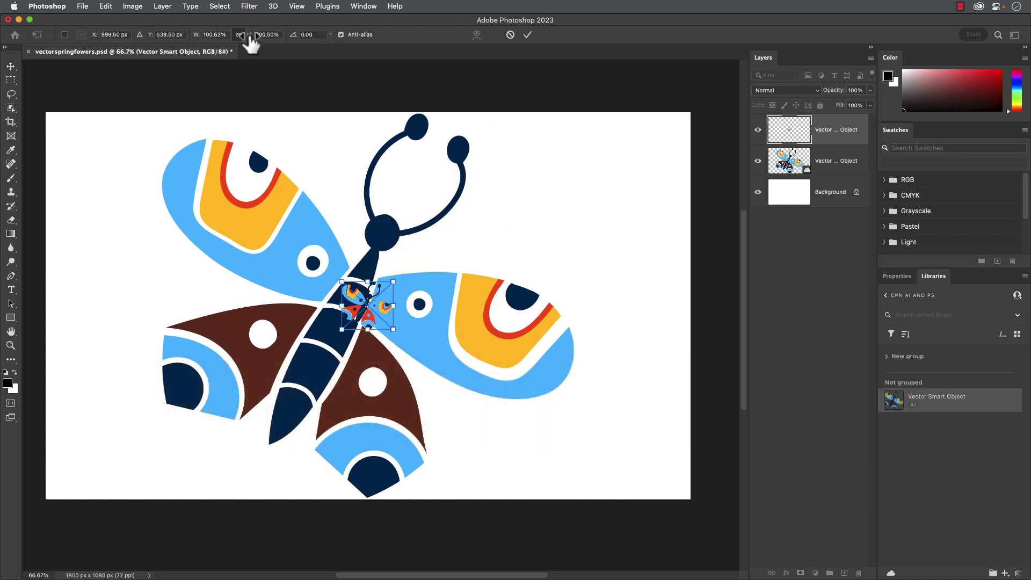
{"action": "type", "text": "1470.50"}
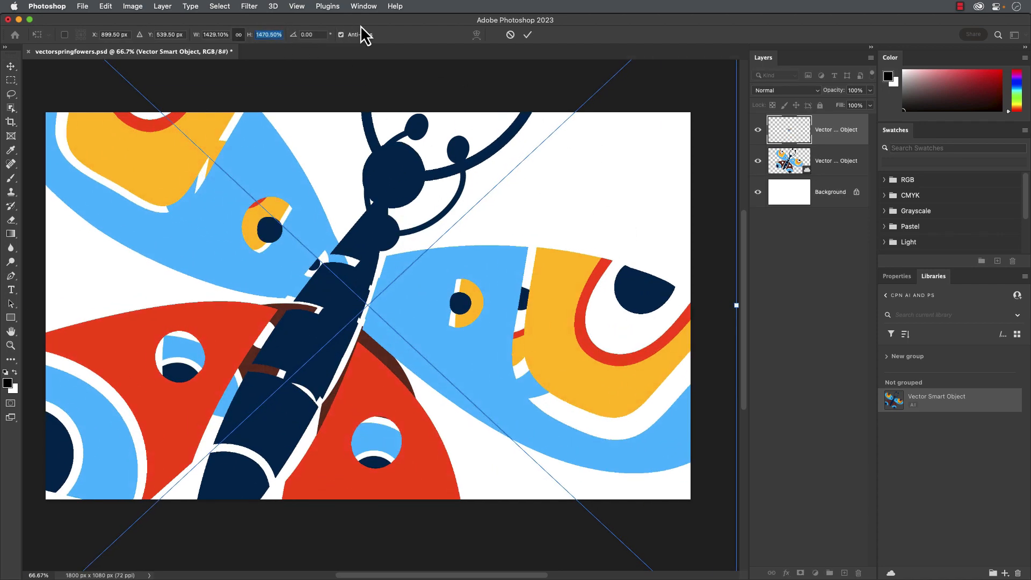
{"action": "left_click", "coordinate": [527, 35]}
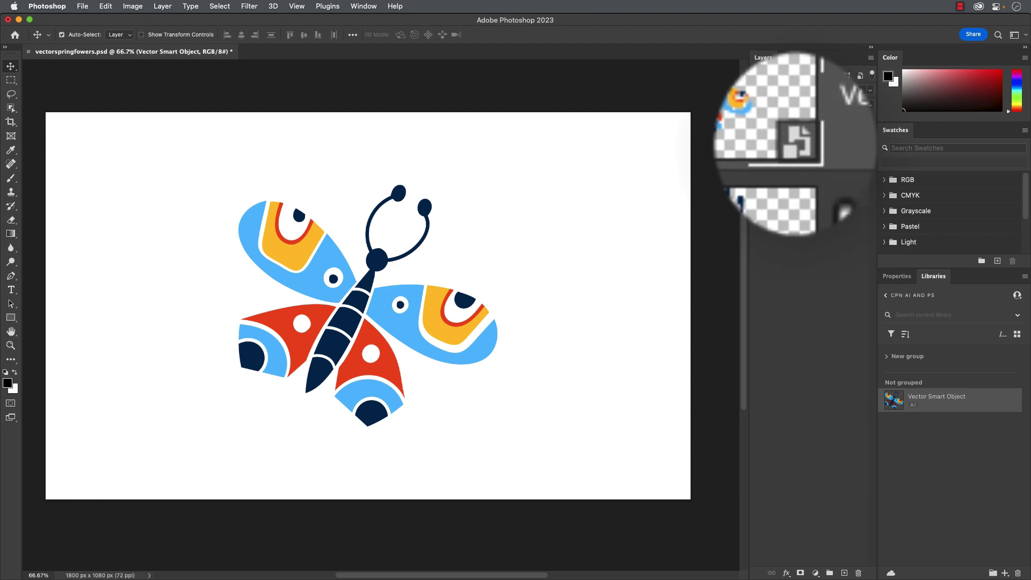
{"action": "mouse_move", "coordinate": [928, 440]}
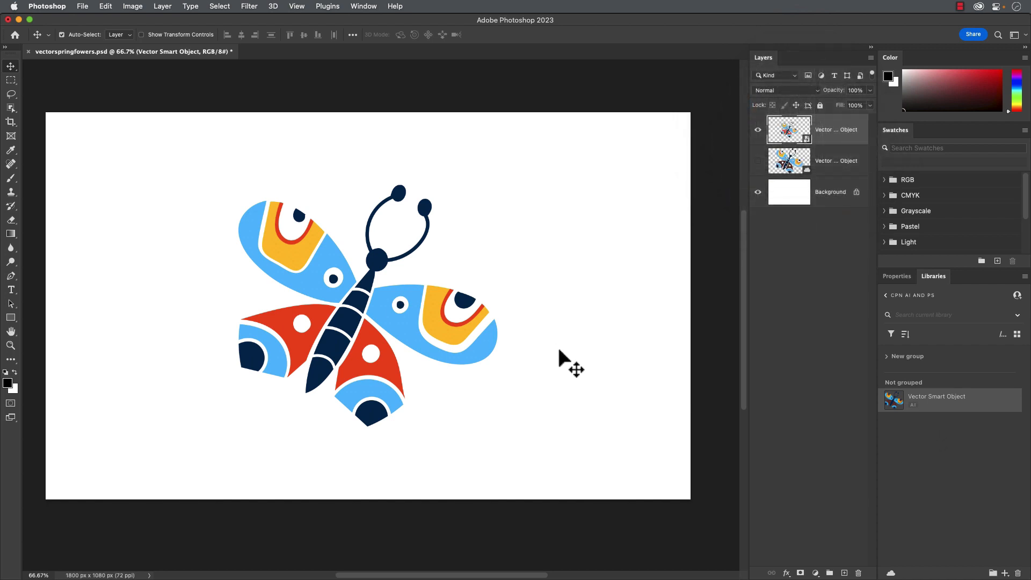
{"action": "mouse_move", "coordinate": [564, 374]}
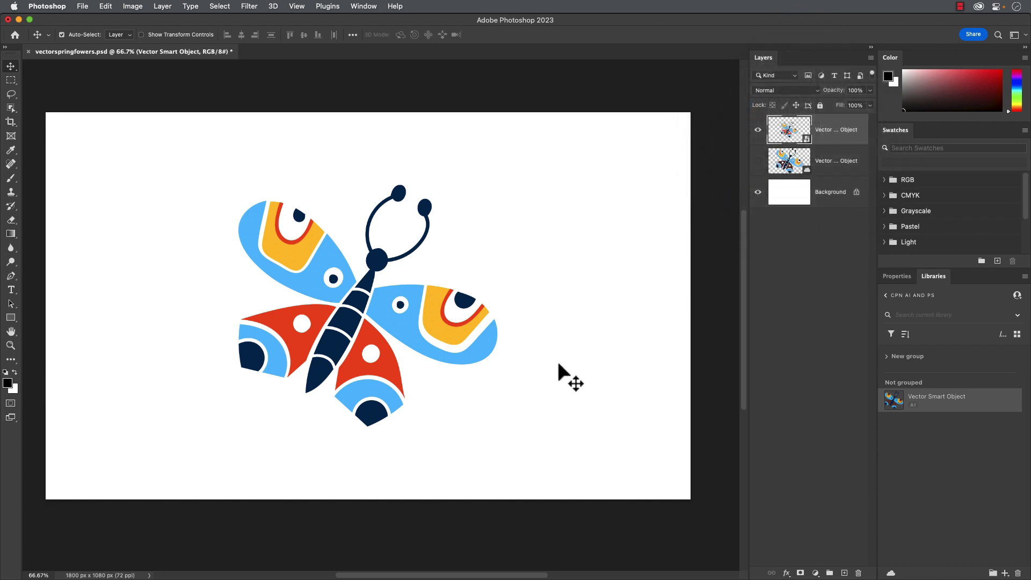
{"action": "mouse_move", "coordinate": [560, 392]}
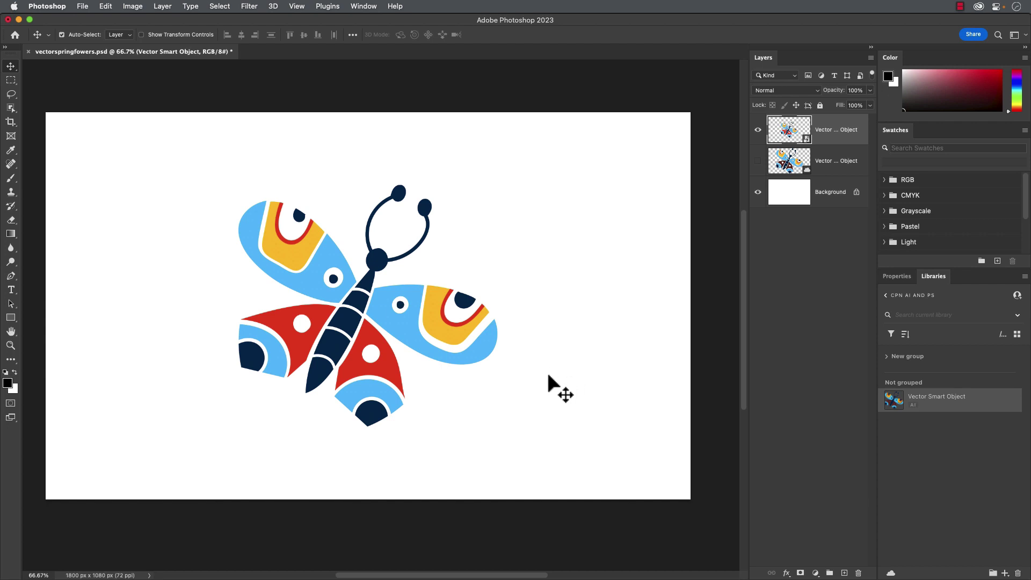
{"action": "mouse_move", "coordinate": [674, 349]}
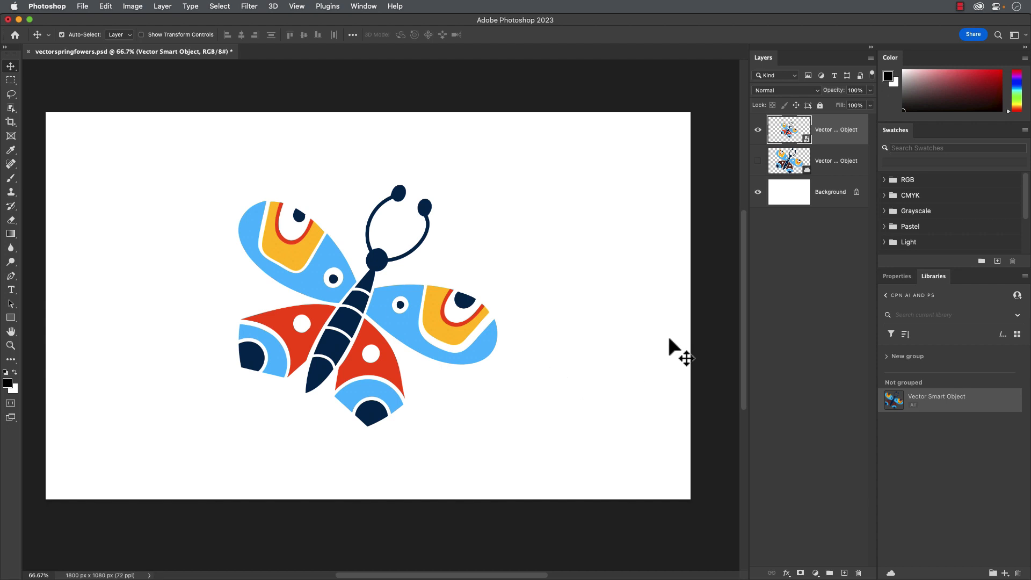
{"action": "mouse_move", "coordinate": [406, 347]}
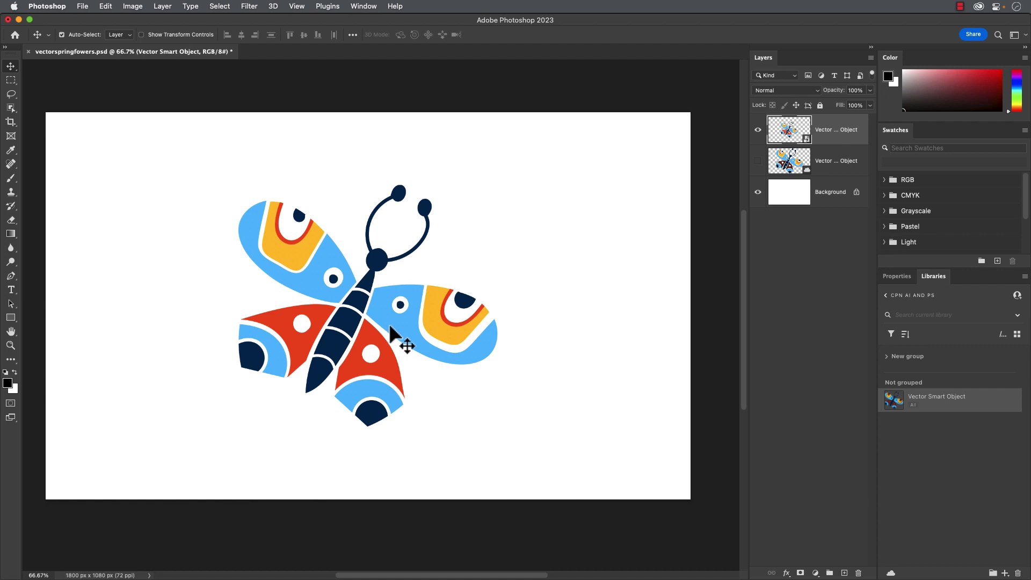
{"action": "mouse_move", "coordinate": [416, 349]}
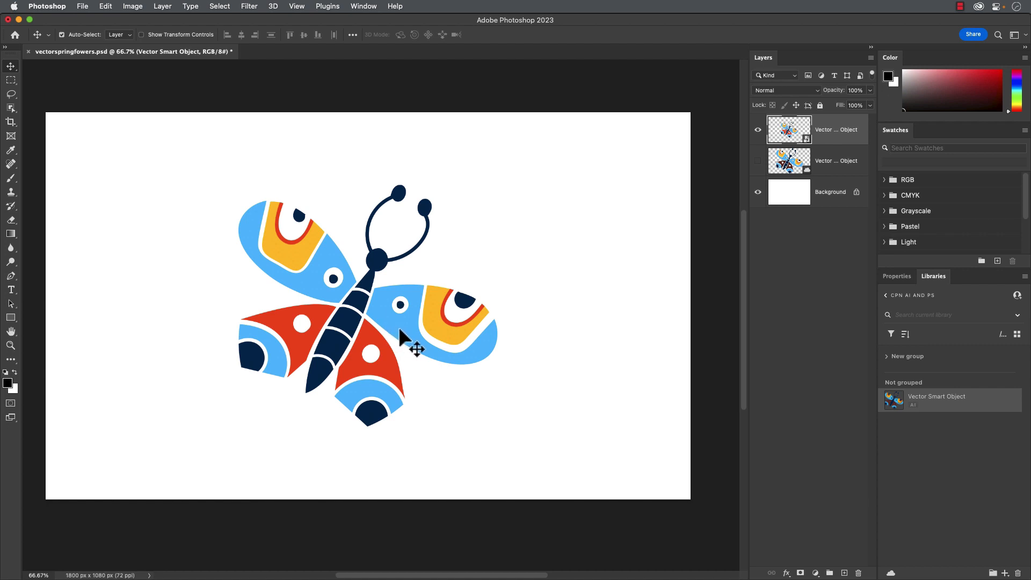
{"action": "mouse_move", "coordinate": [408, 339]}
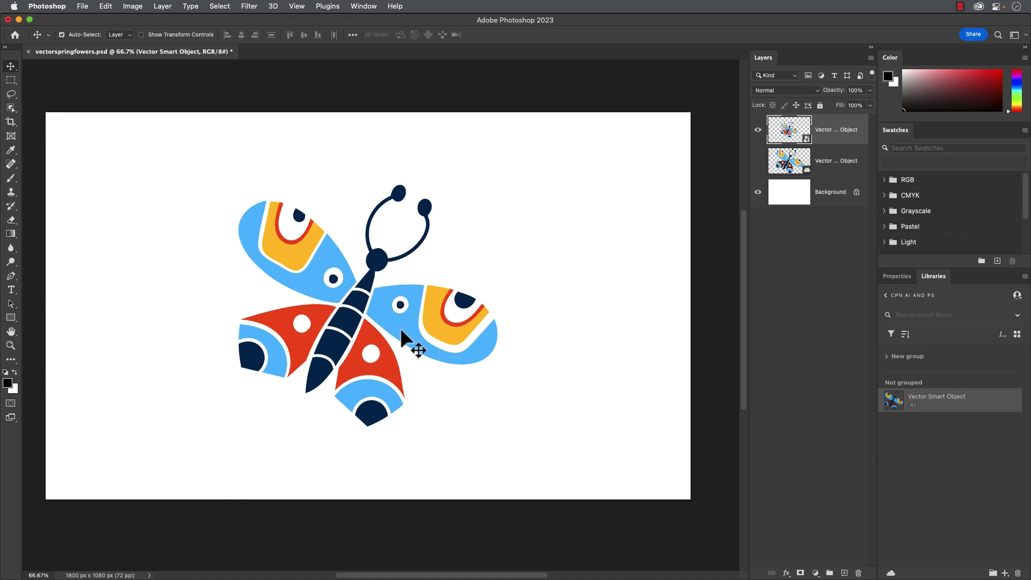
{"action": "mouse_move", "coordinate": [679, 310]}
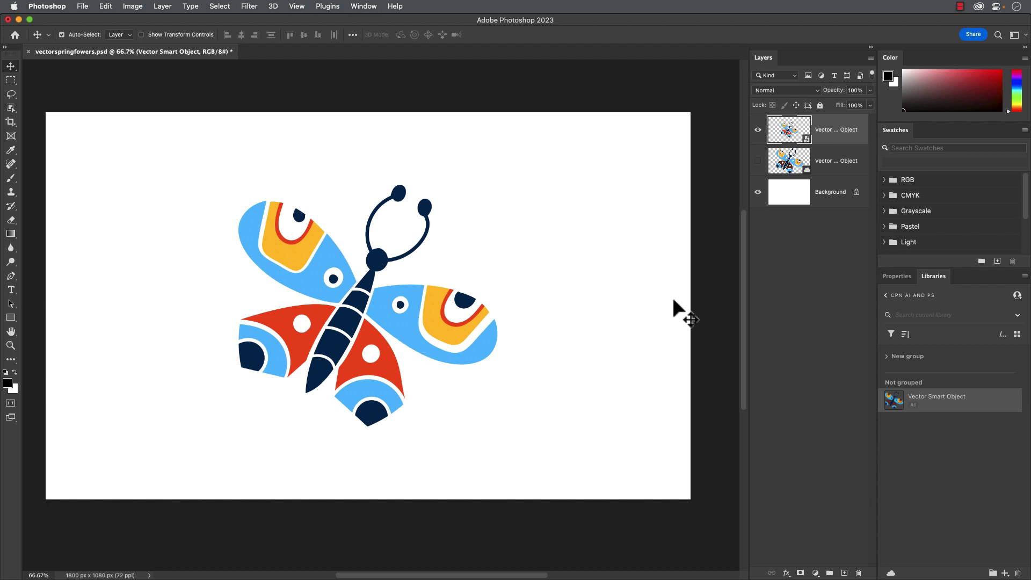
{"action": "mouse_move", "coordinate": [911, 148]}
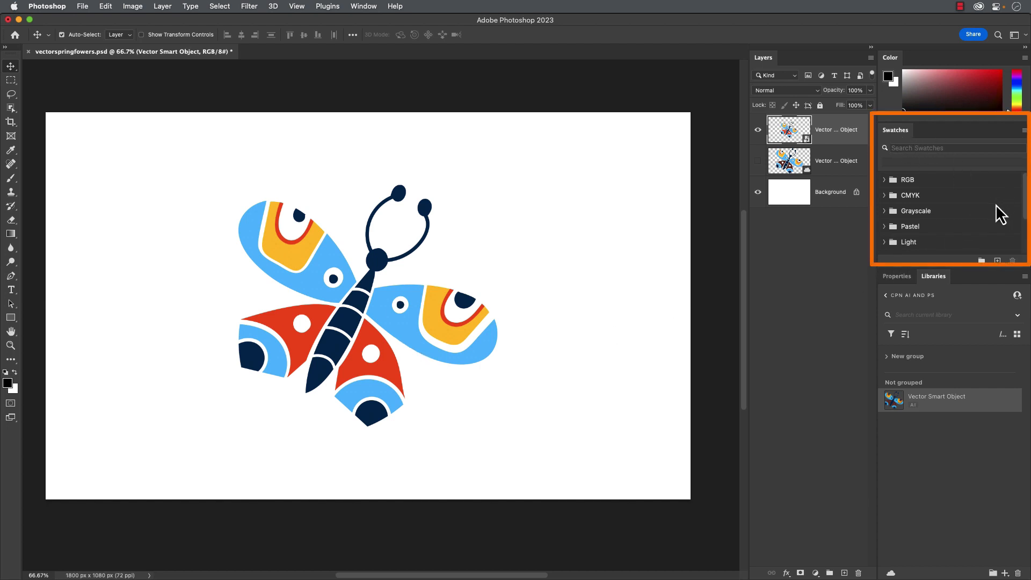
{"action": "mouse_move", "coordinate": [985, 220]}
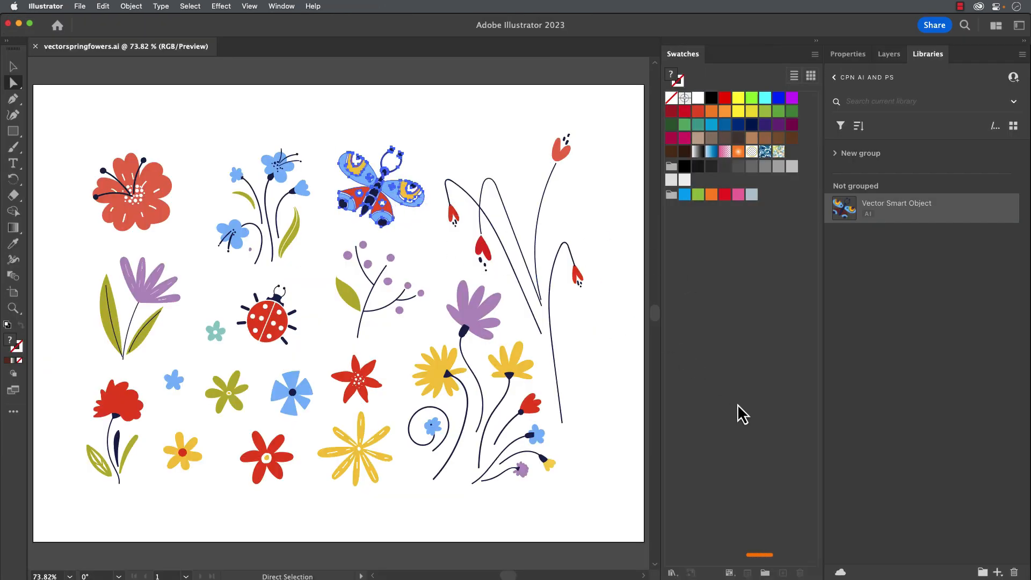
{"action": "mouse_move", "coordinate": [761, 570]}
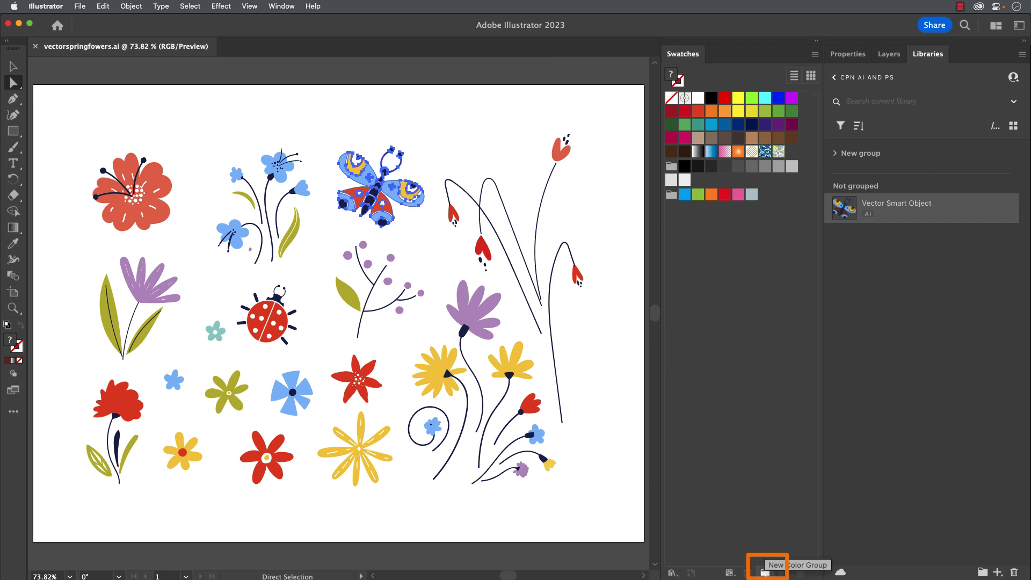
Step: Create a colour group named 'butterfly' from the selected artwork's colours
{"action": "left_click", "coordinate": [764, 568]}
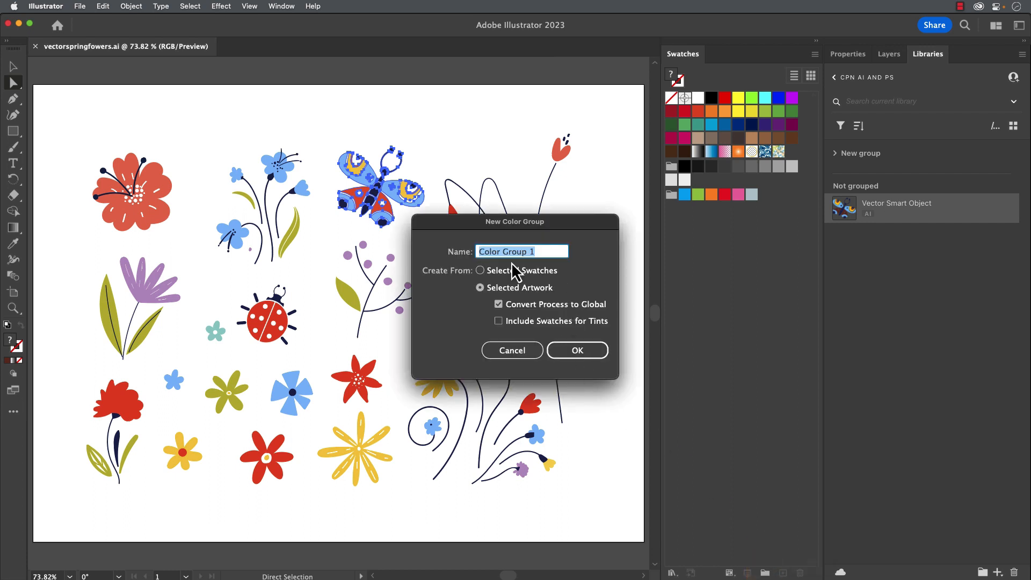
{"action": "type", "text": "butt"}
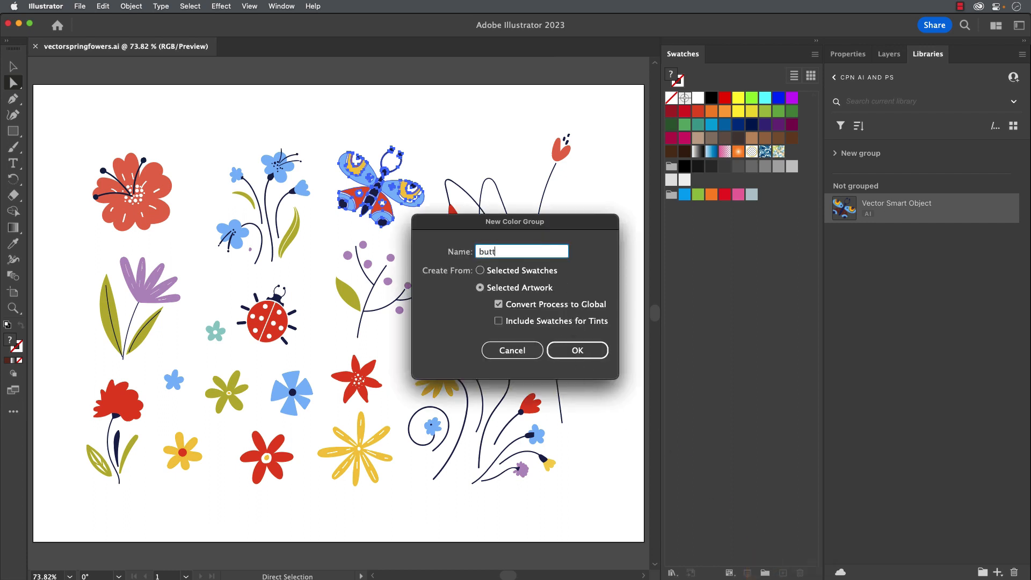
{"action": "type", "text": "erfly"}
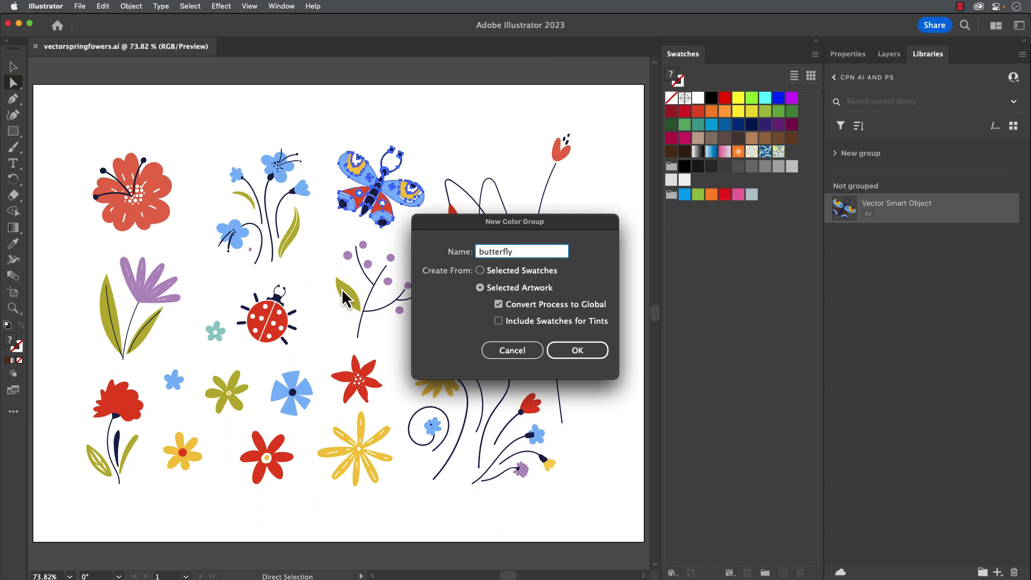
{"action": "mouse_move", "coordinate": [566, 323]}
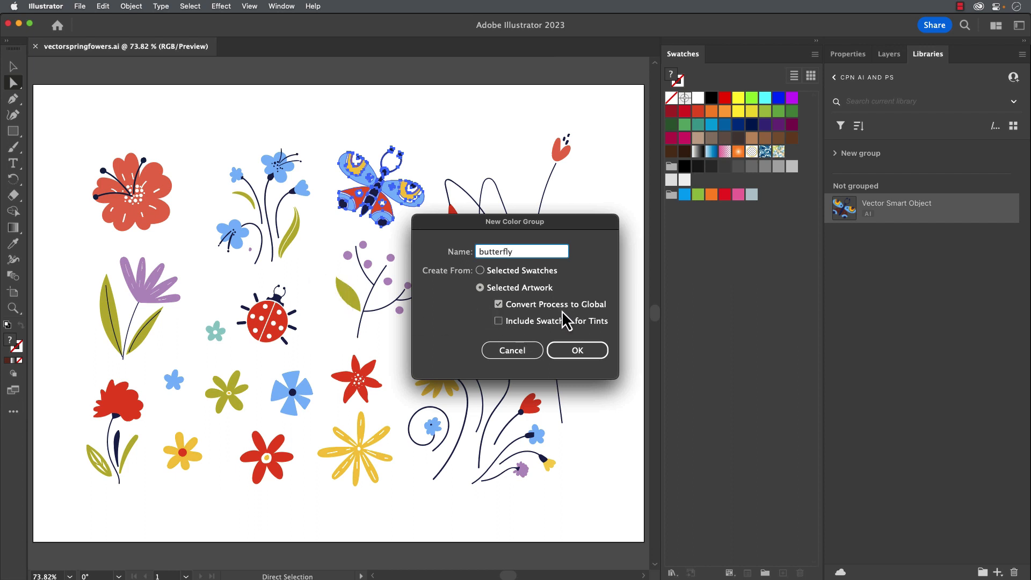
{"action": "left_click", "coordinate": [521, 252]}
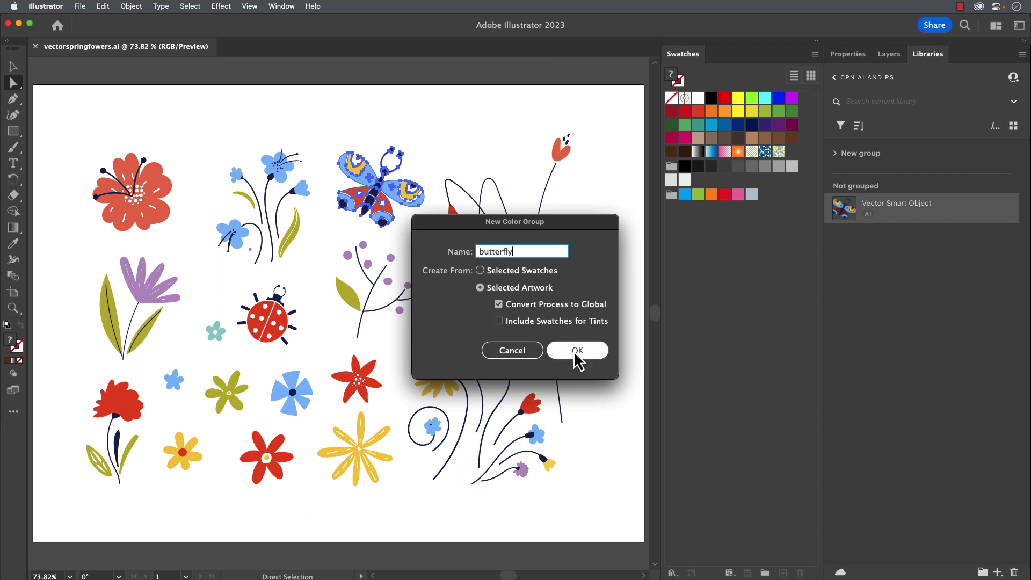
{"action": "left_click", "coordinate": [577, 349]}
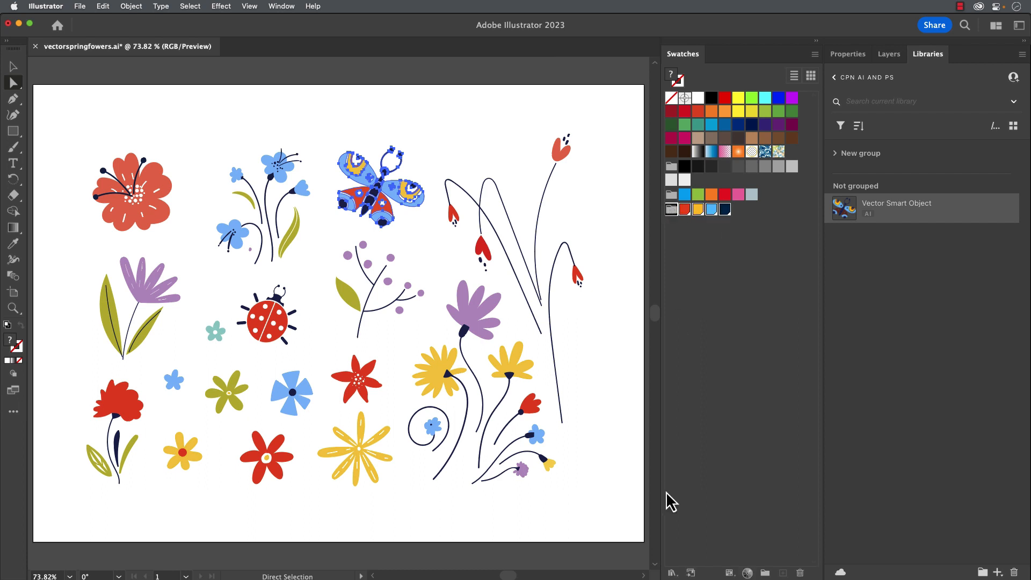
{"action": "mouse_move", "coordinate": [671, 572]}
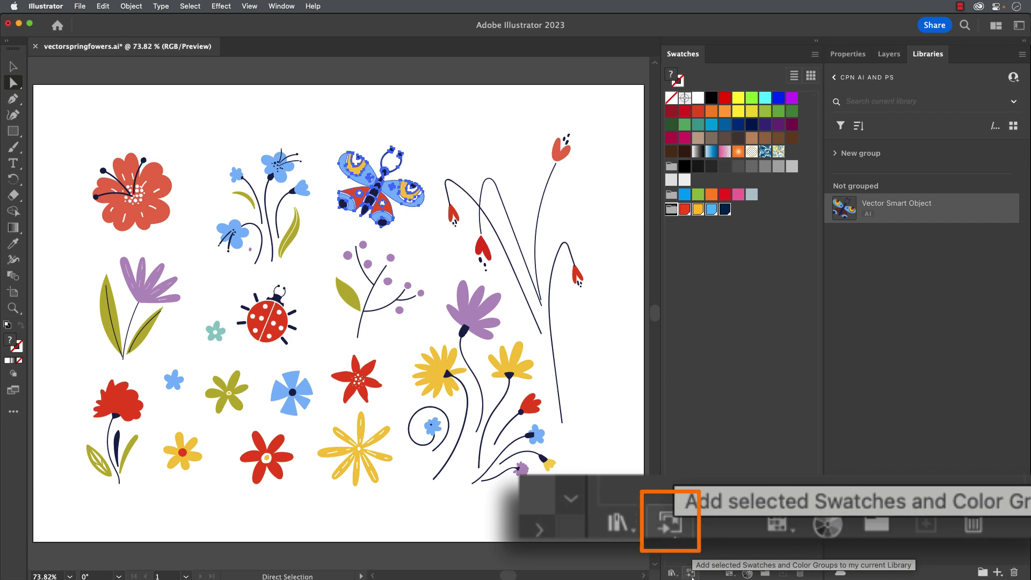
Step: Add the 'butterfly' colour group to the CPN AI AND PS library
{"action": "left_click", "coordinate": [670, 521]}
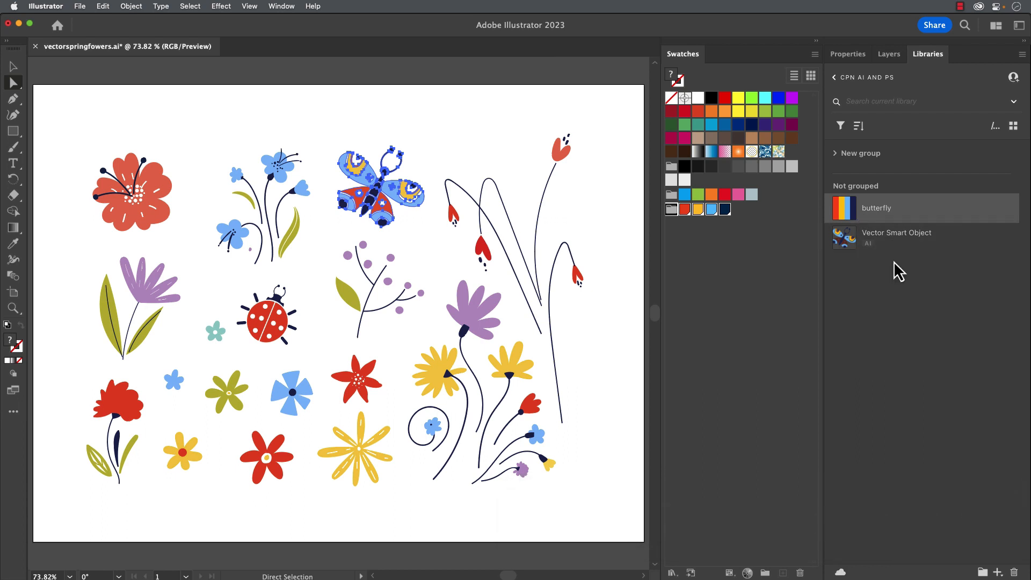
{"action": "mouse_move", "coordinate": [898, 283]}
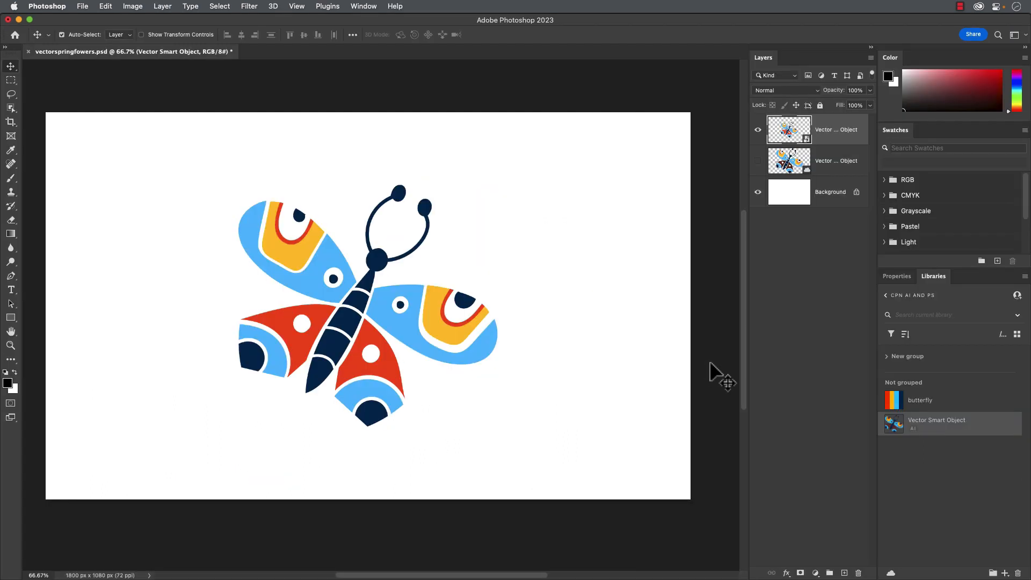
{"action": "mouse_move", "coordinate": [891, 408]}
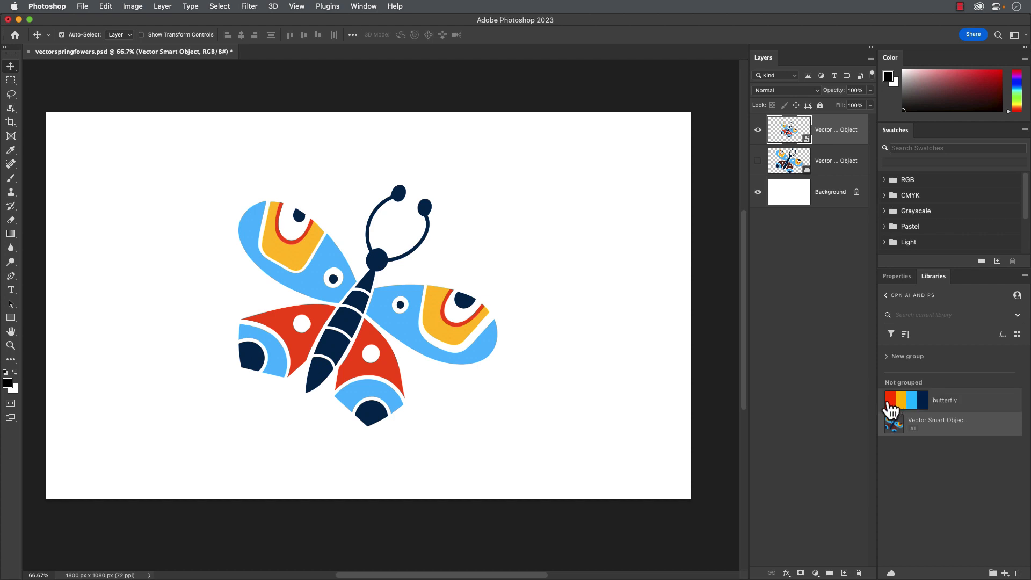
{"action": "mouse_move", "coordinate": [843, 330]}
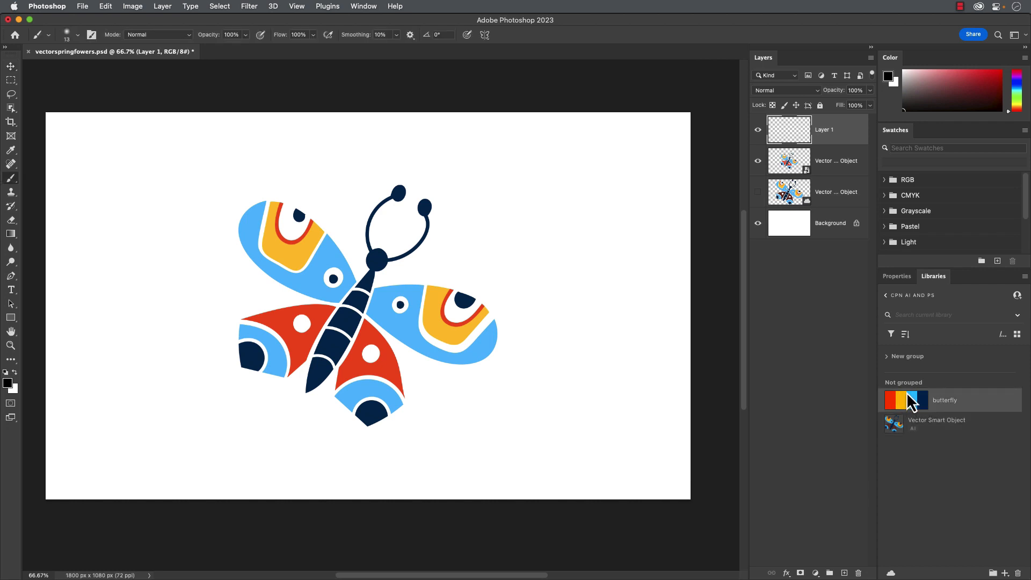
{"action": "mouse_move", "coordinate": [933, 407]}
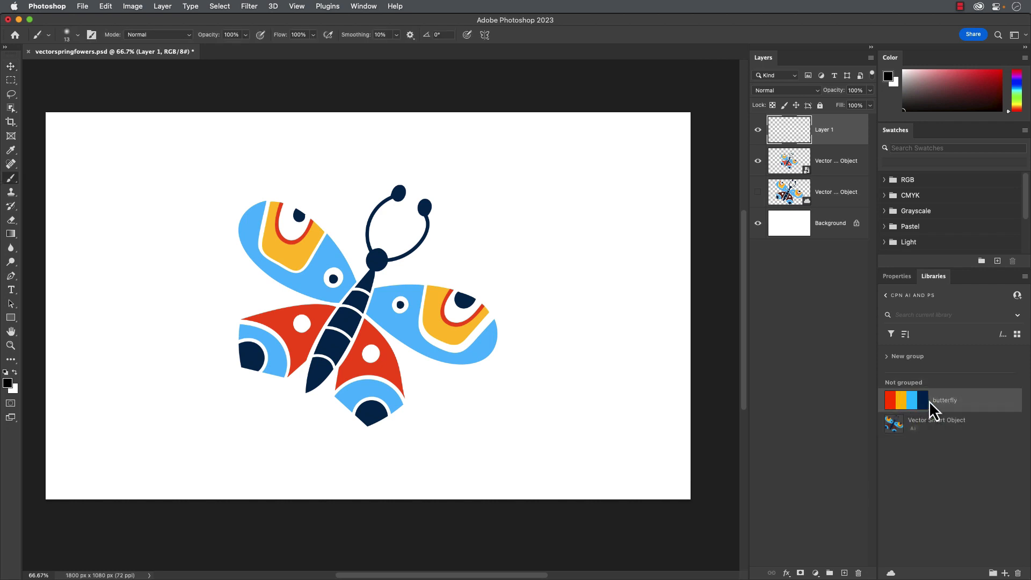
Step: Pick a brush colour from the library's butterfly colour group
{"action": "left_click", "coordinate": [906, 399]}
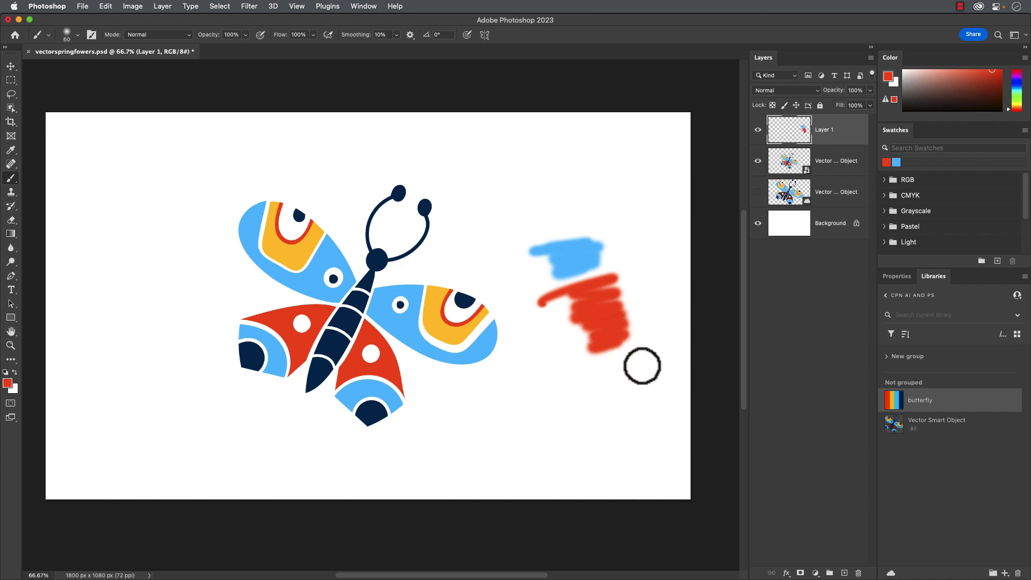
{"action": "mouse_move", "coordinate": [604, 412]}
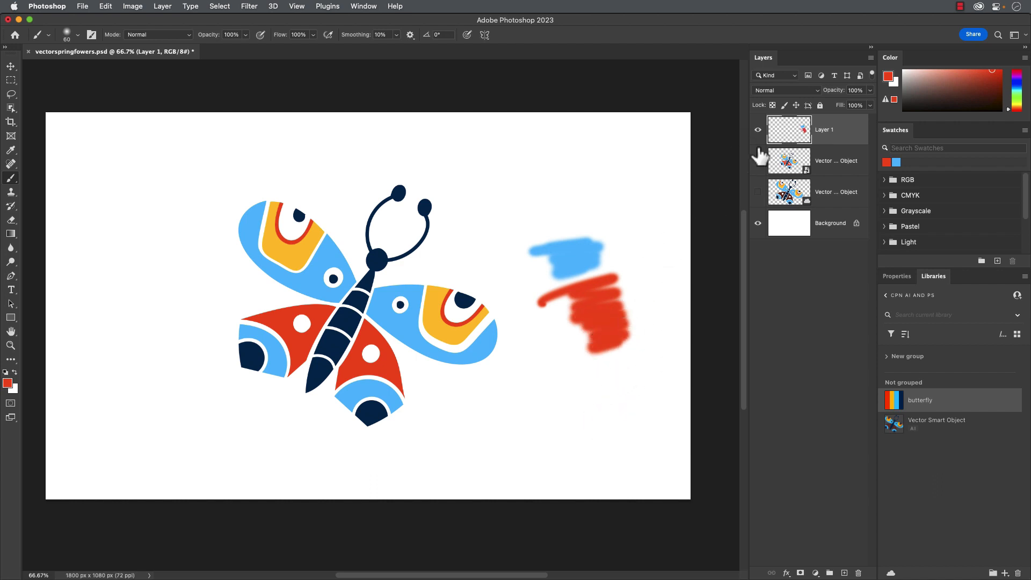
Step: Hide the Vector Smart Object butterfly layer so only the painted strokes show
{"action": "left_click", "coordinate": [758, 161]}
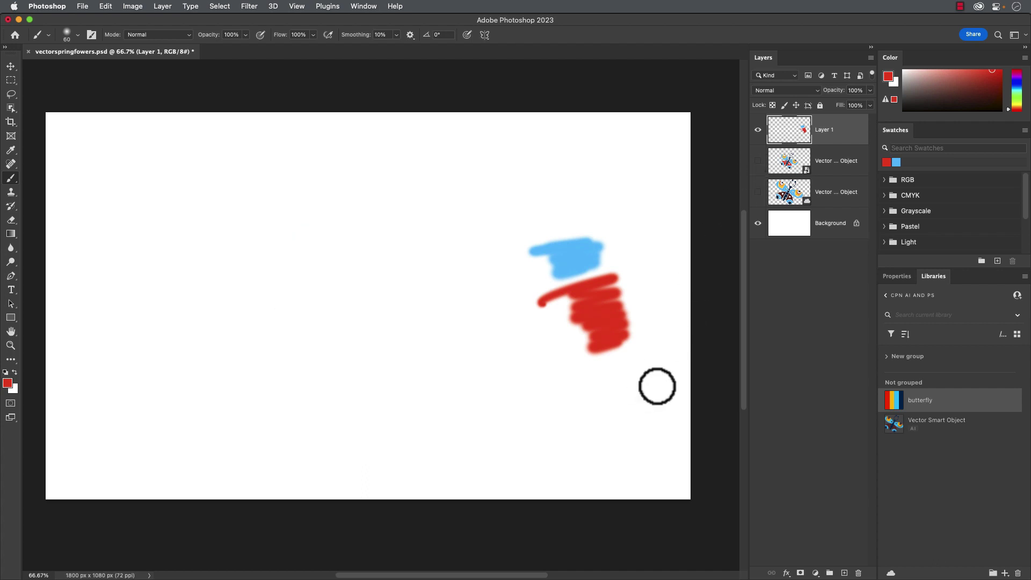
{"action": "mouse_move", "coordinate": [662, 394]}
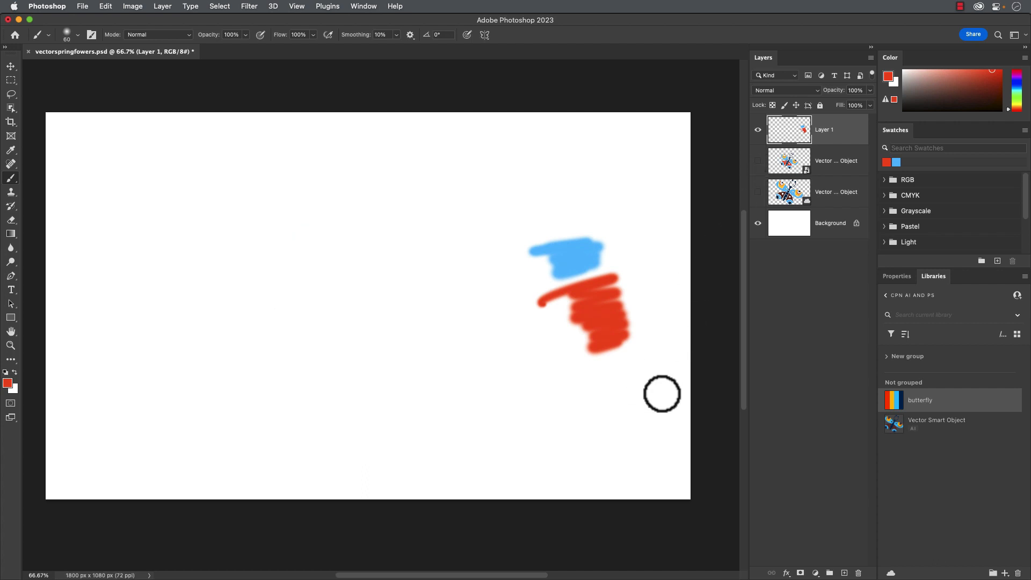
{"action": "mouse_move", "coordinate": [809, 440]}
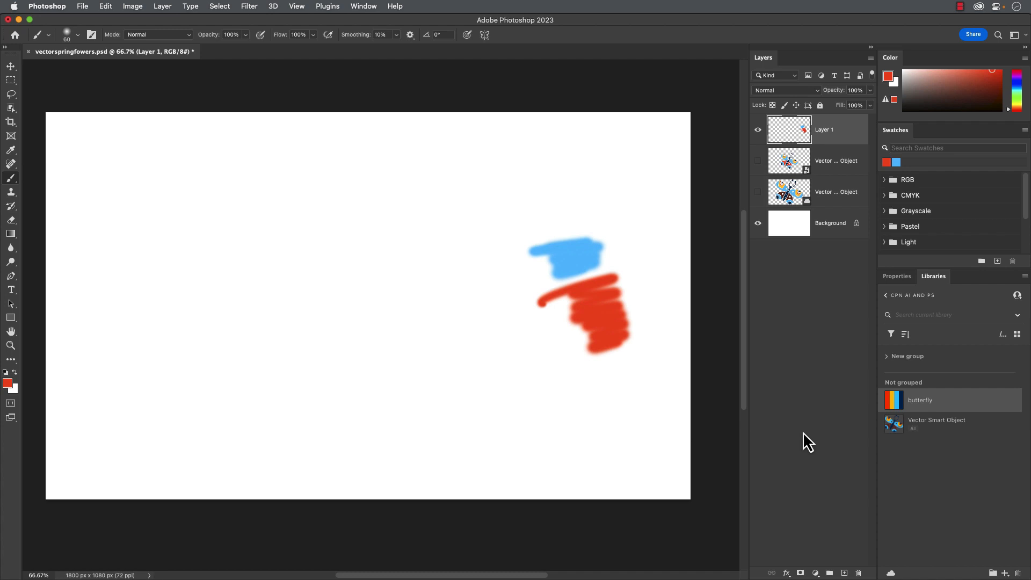
{"action": "mouse_move", "coordinate": [788, 446]}
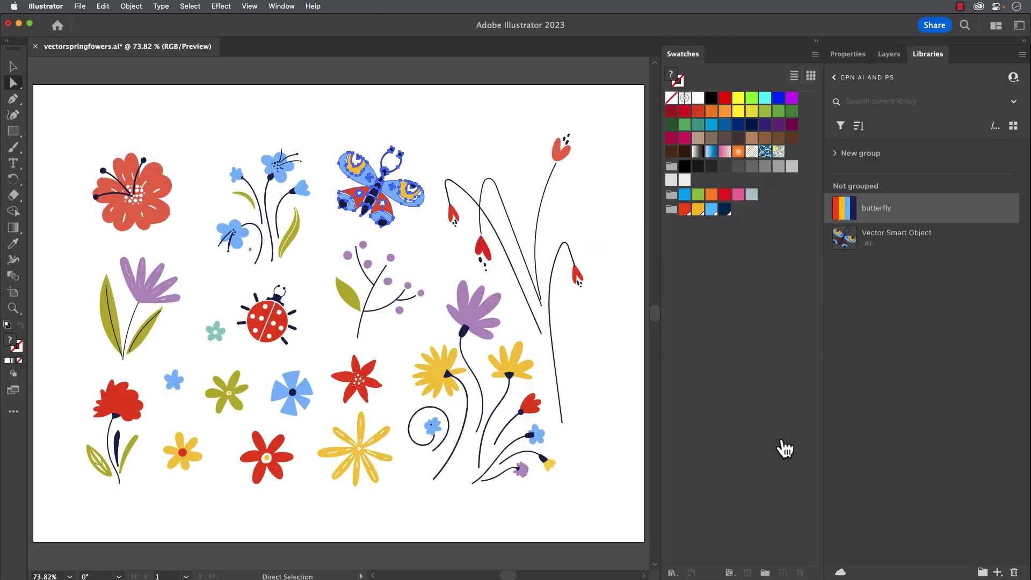
{"action": "mouse_move", "coordinate": [739, 363]}
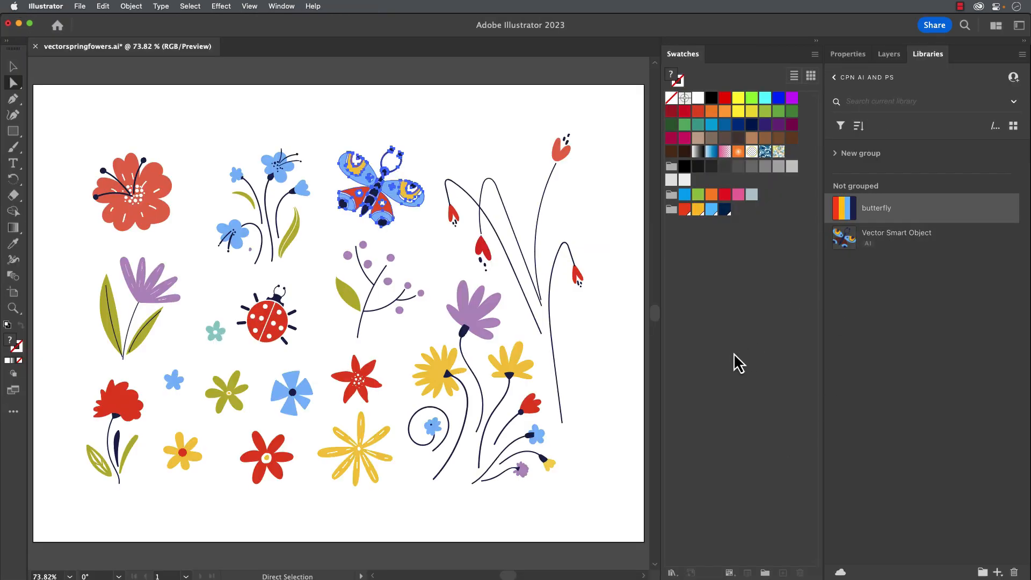
{"action": "mouse_move", "coordinate": [743, 358]}
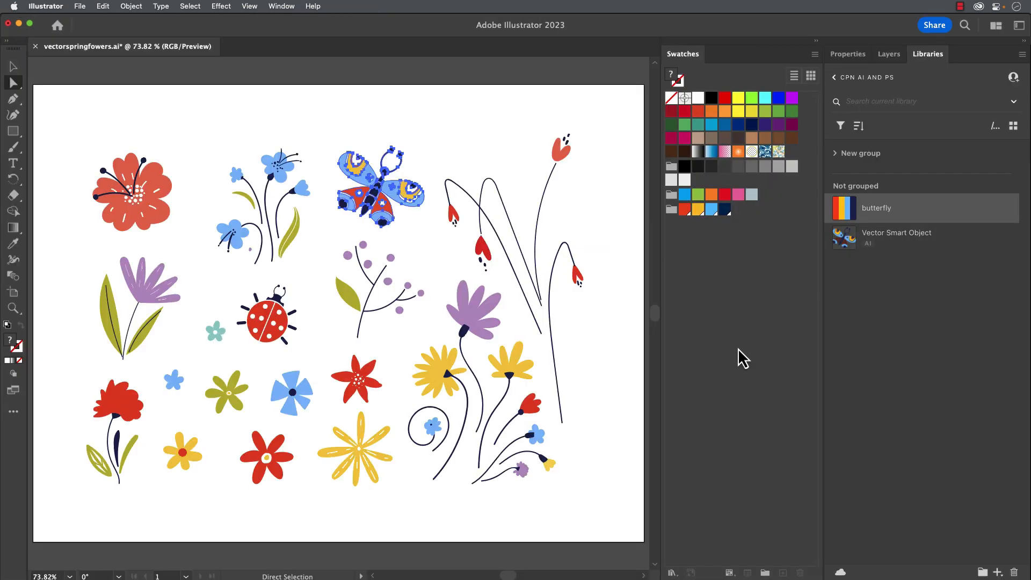